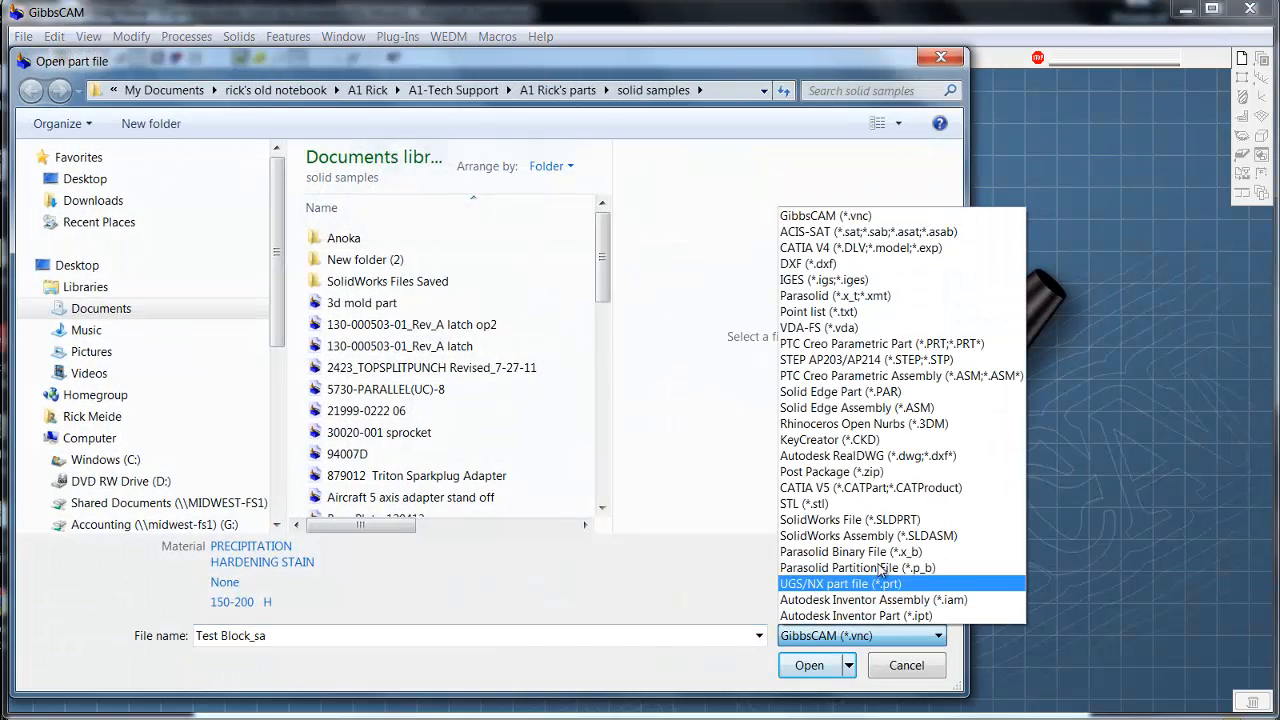
- Open the SolidWorks part Test Block_sa, filtering to *.SLDPRT files
left_click(849, 519)
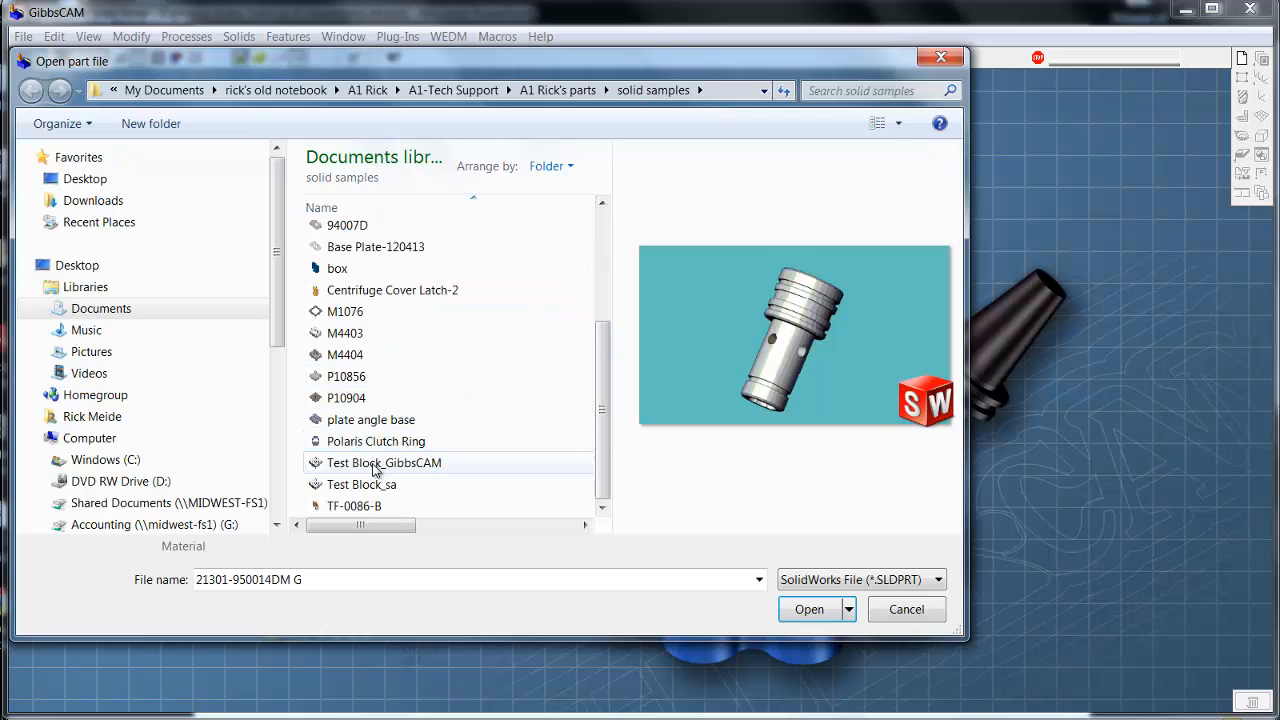
left_click(361, 484)
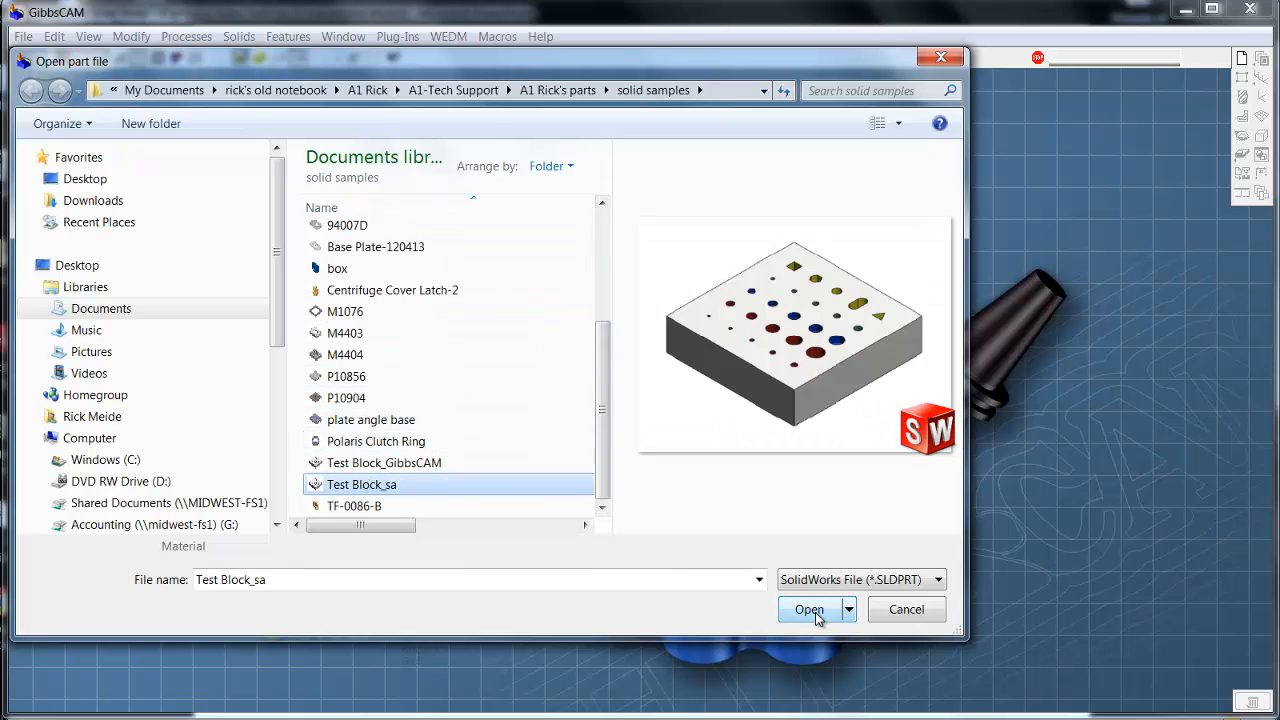
left_click(809, 609)
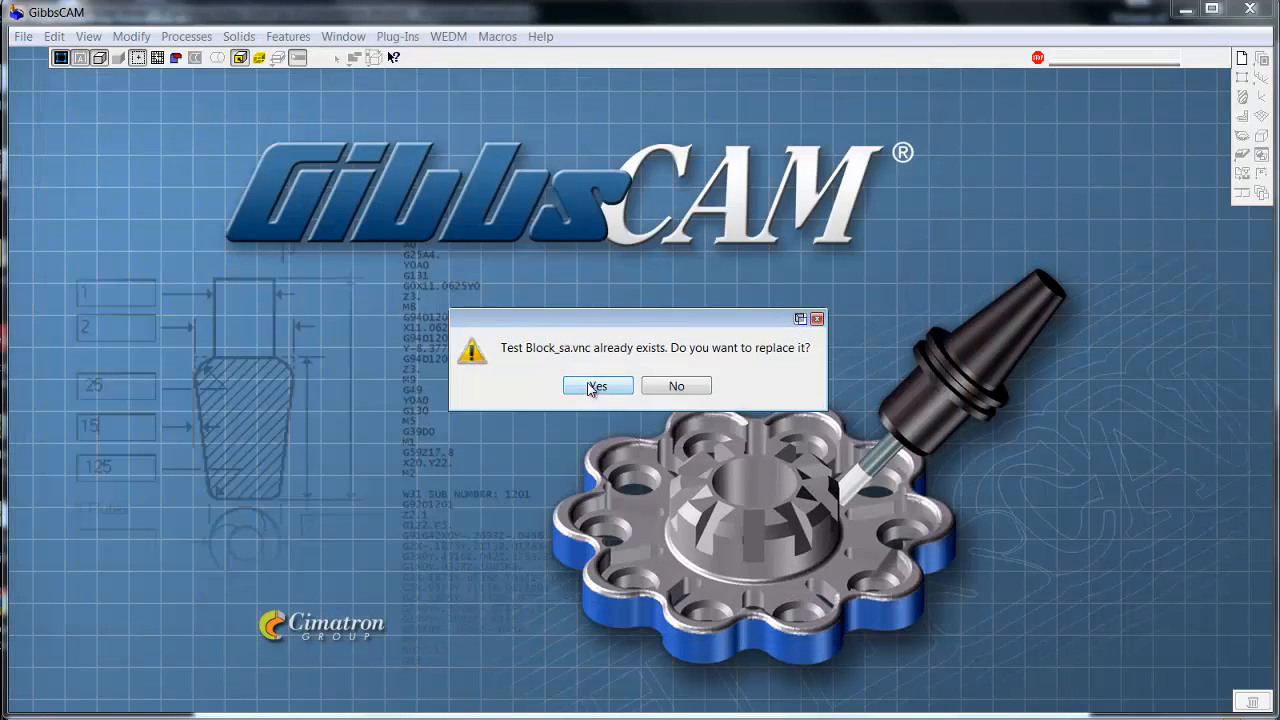
- Replace the existing Test Block_sa.vnc and accept the default CAD attribute map
left_click(597, 385)
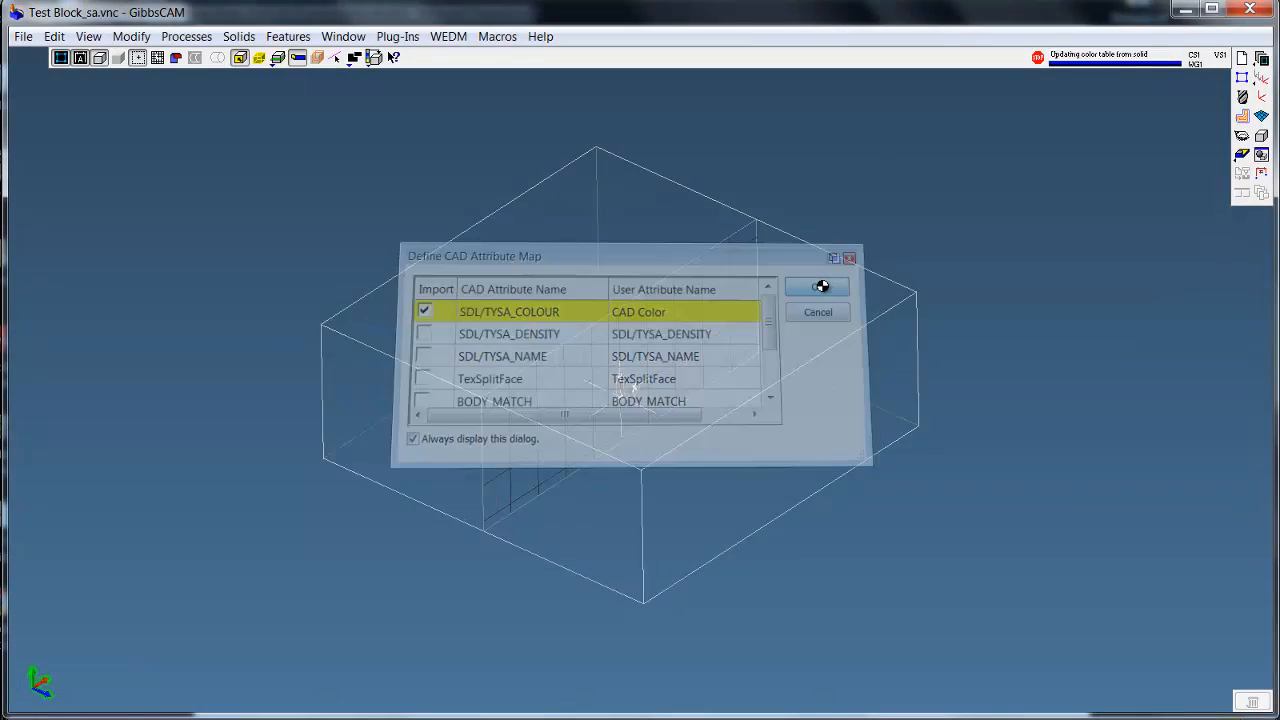
left_click(817, 287)
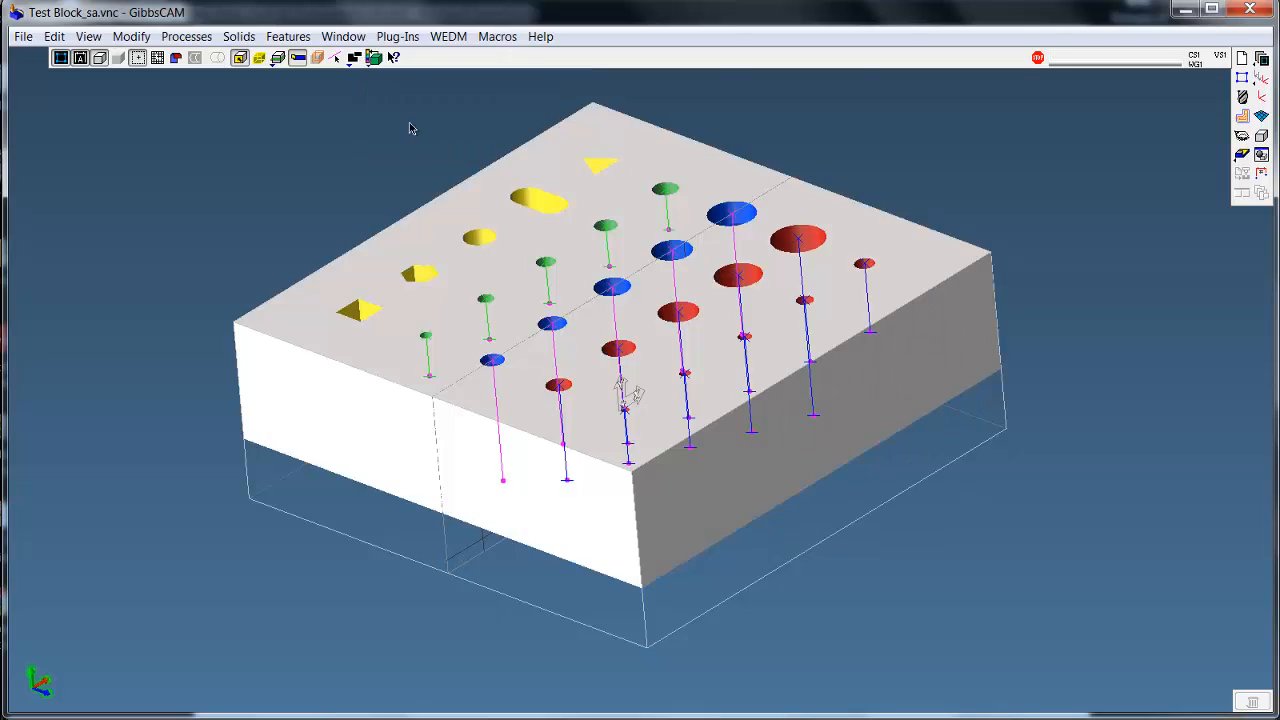
- Review the tapped, counterbore and clearance features in Feature Manager, then open Hole Manager
left_click(288, 36)
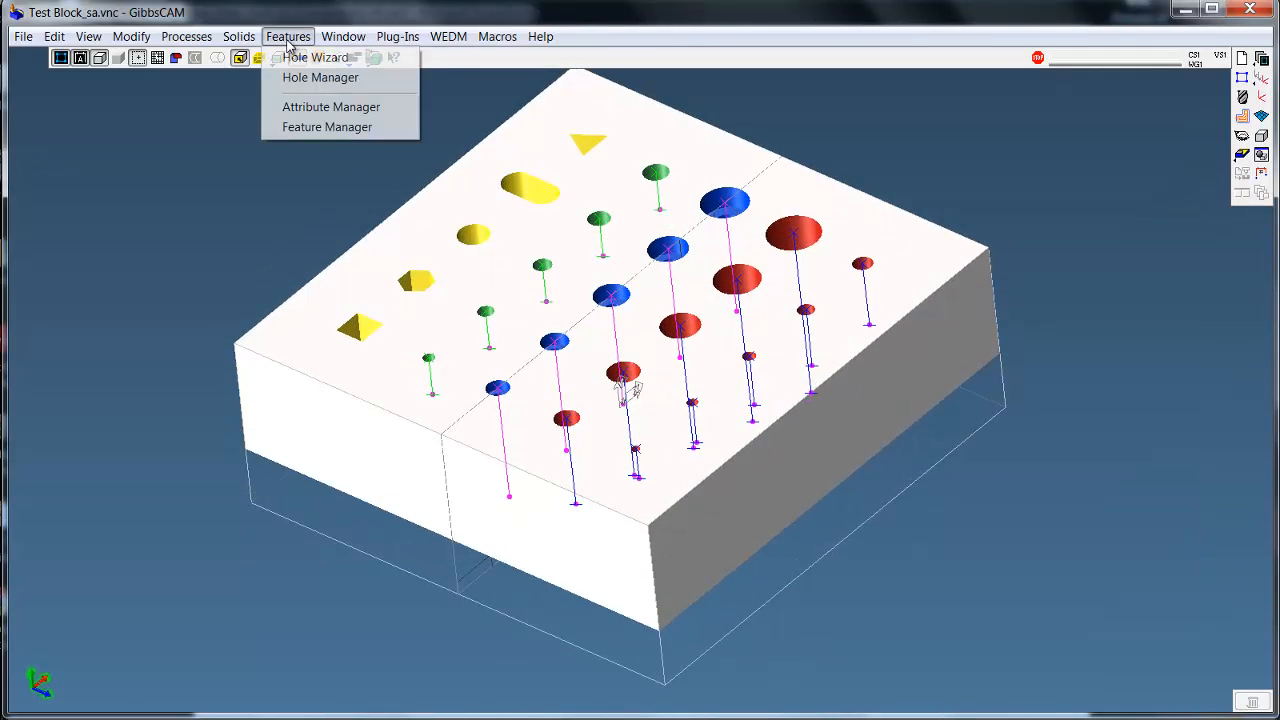
left_click(327, 126)
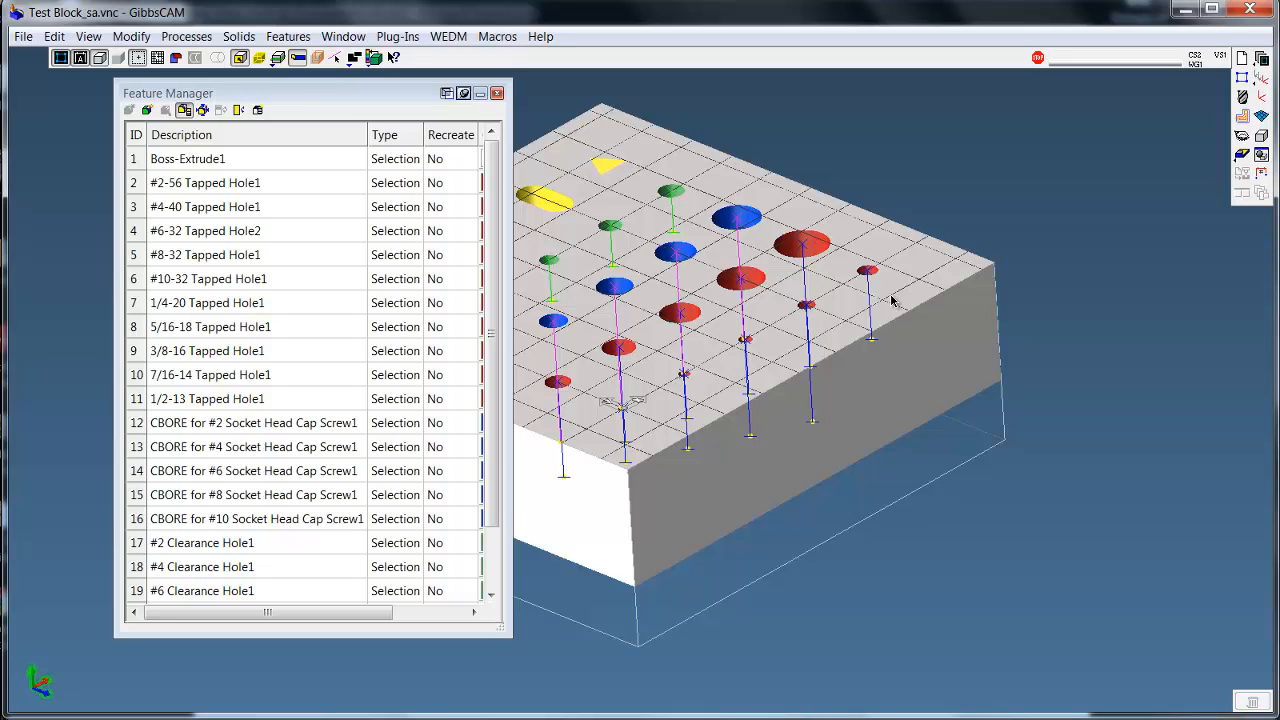
mouse_move(998, 362)
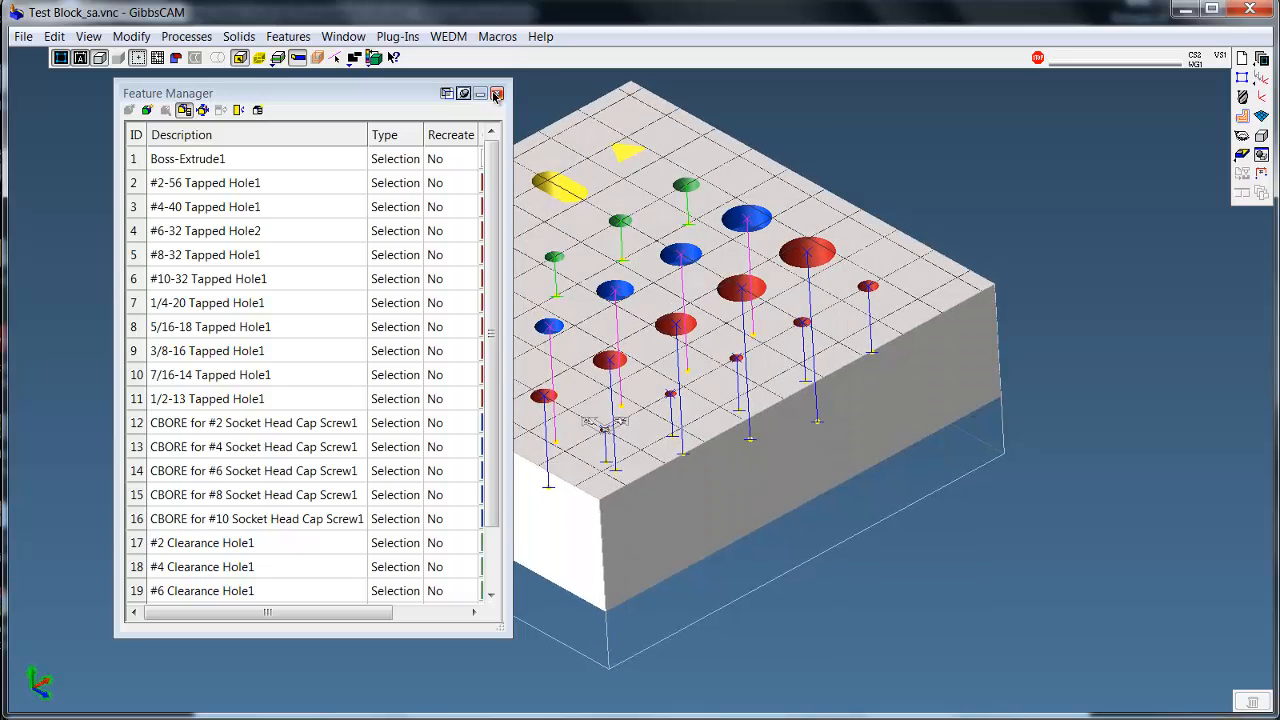
left_click(288, 36)
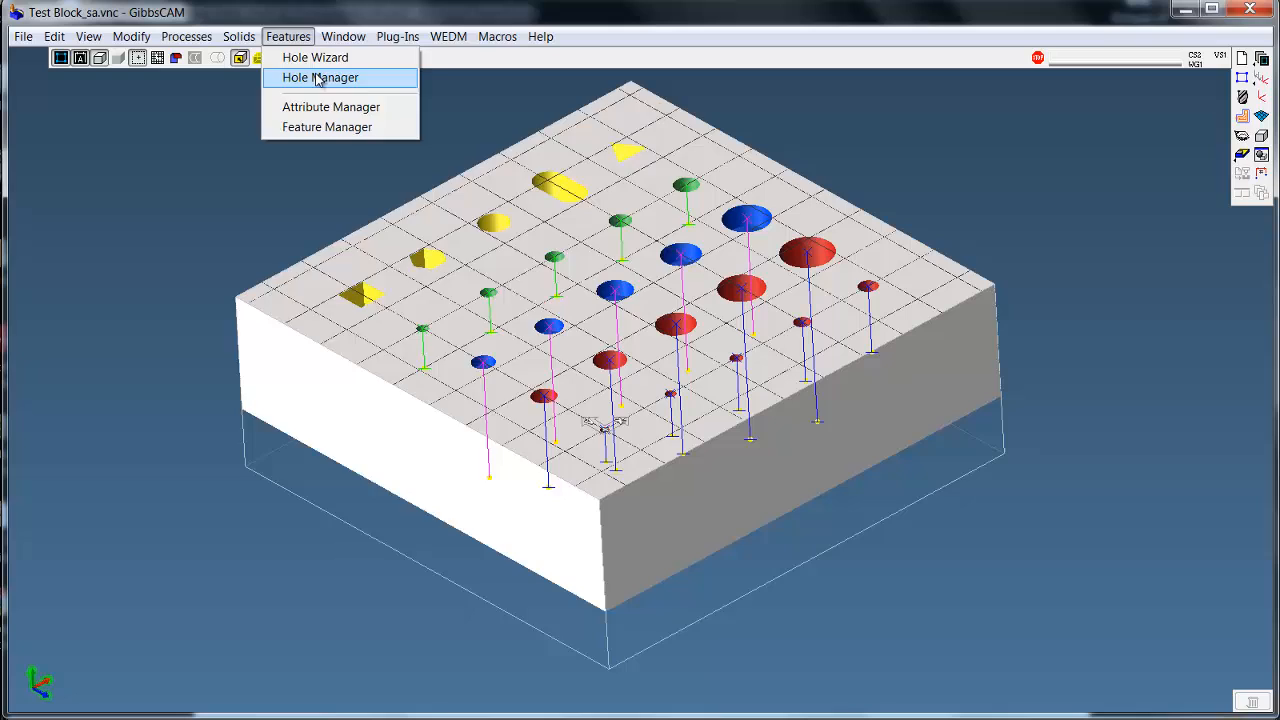
left_click(320, 77)
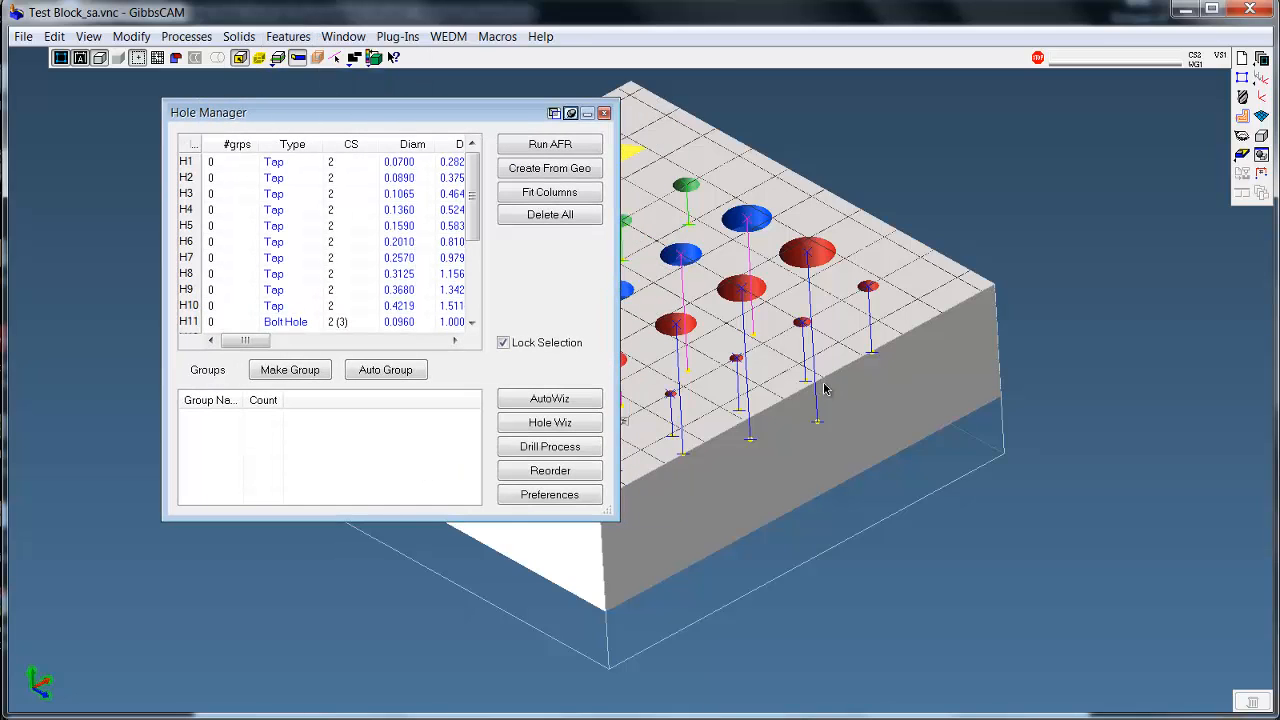
mouse_move(280, 248)
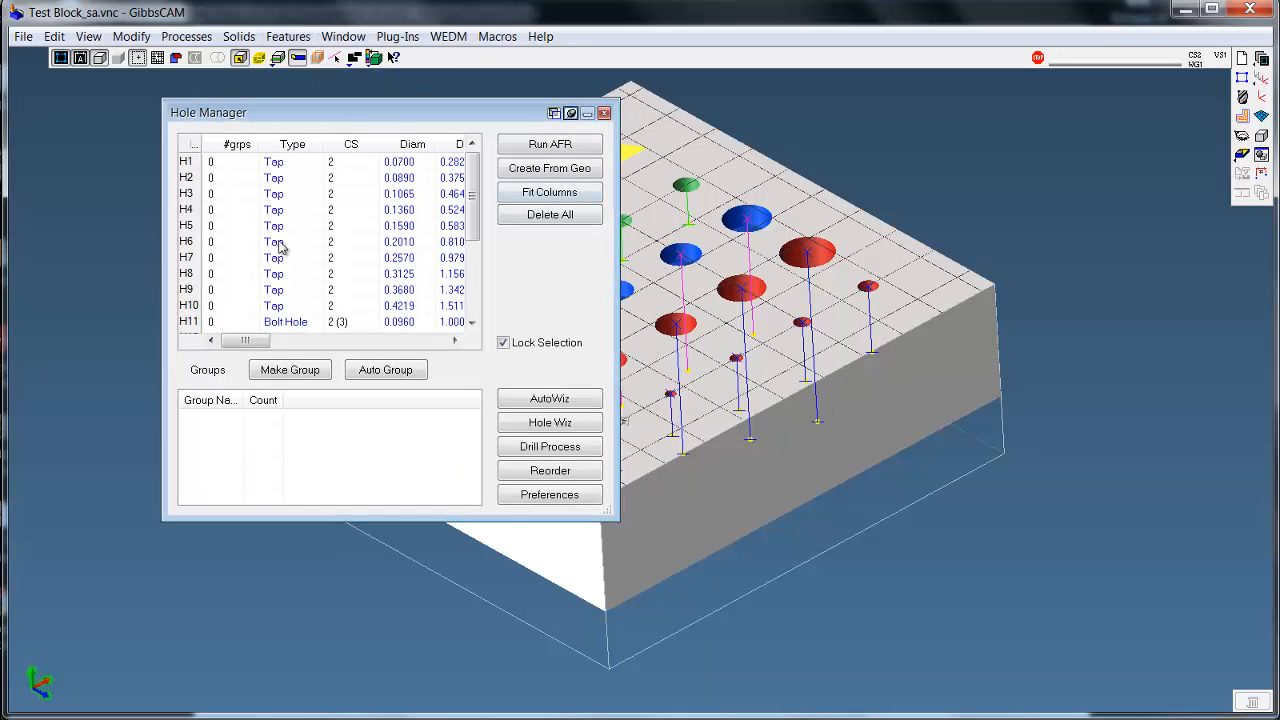
- Set Hole Manager top clearance to 0.03 and make imports update existing hole data
left_click(549, 494)
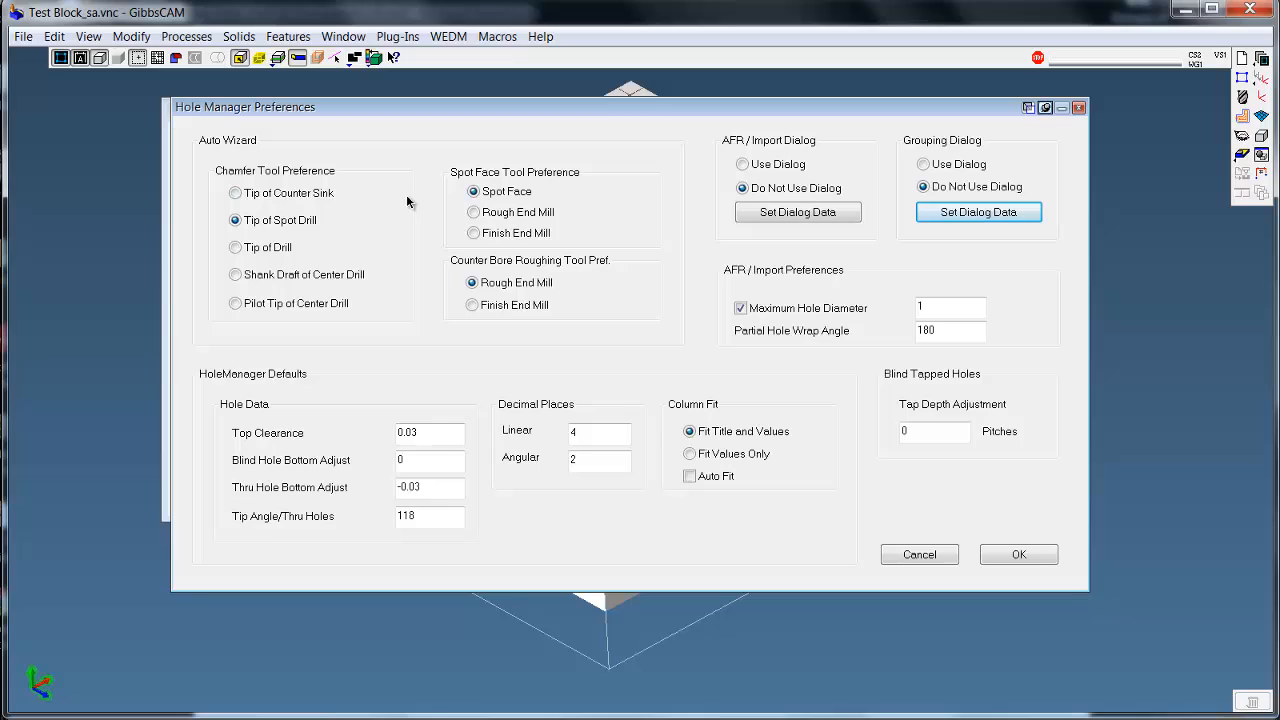
mouse_move(340, 192)
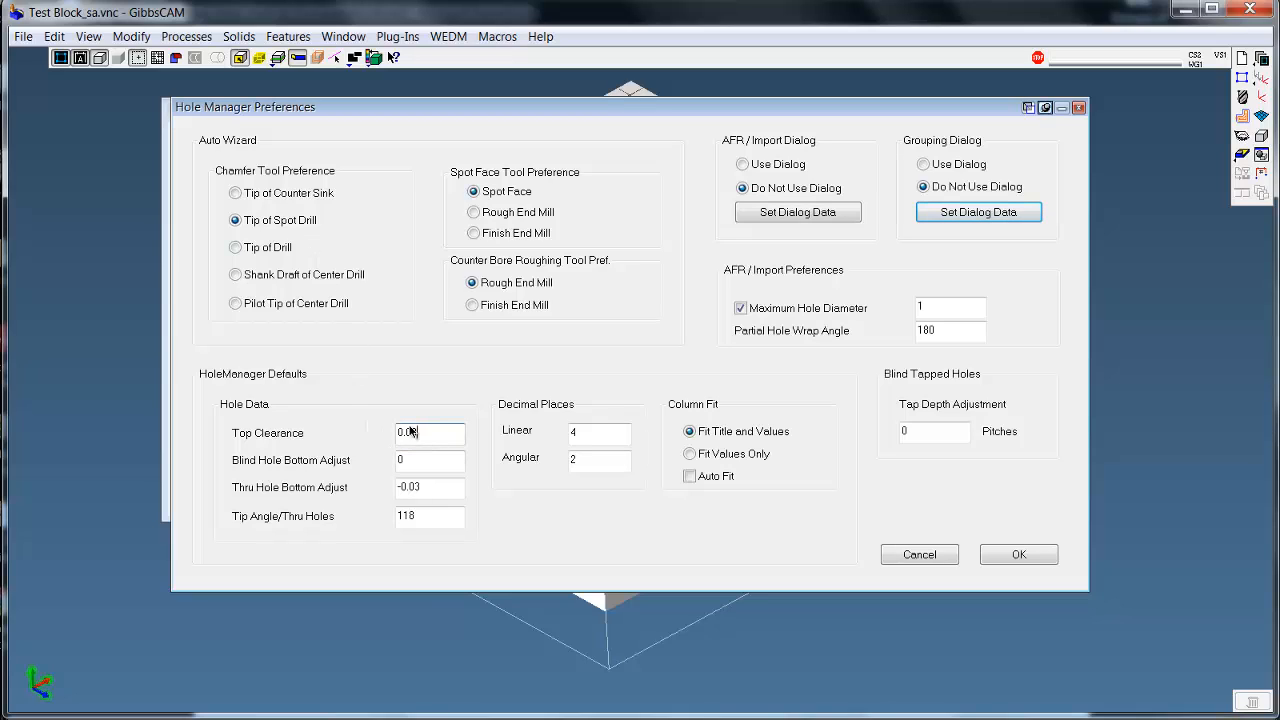
type("0.03")
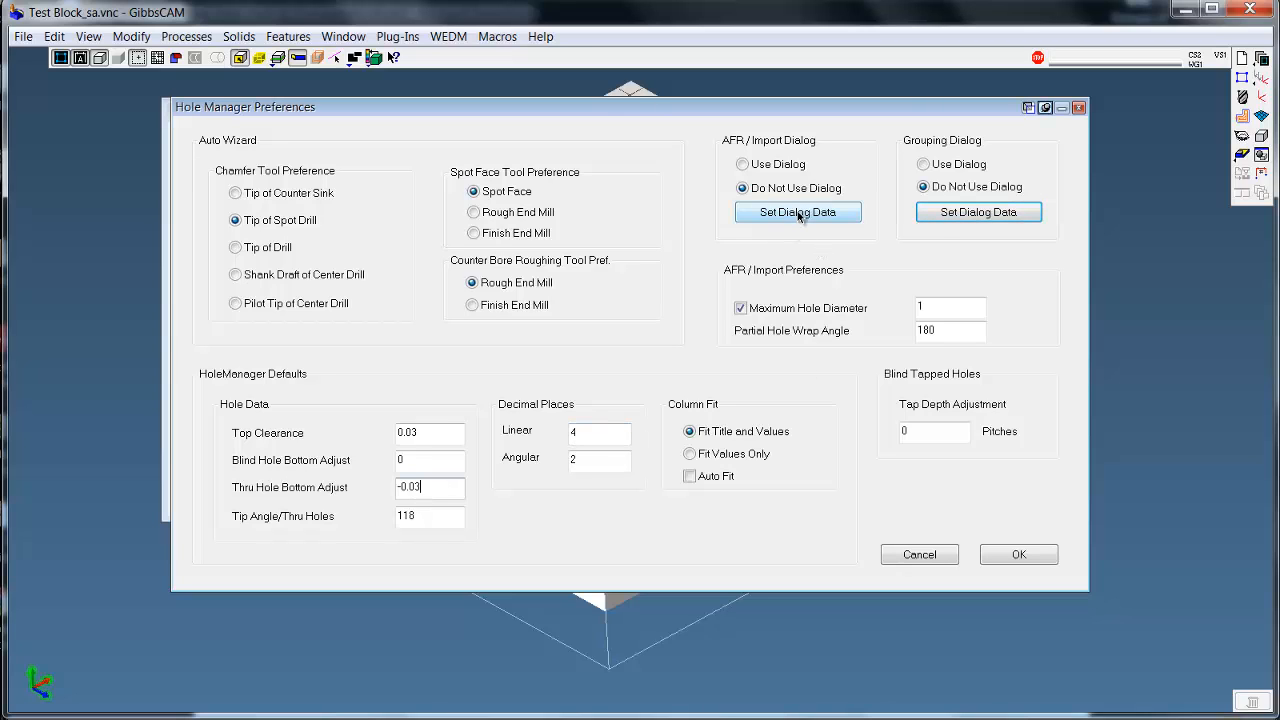
left_click(797, 211)
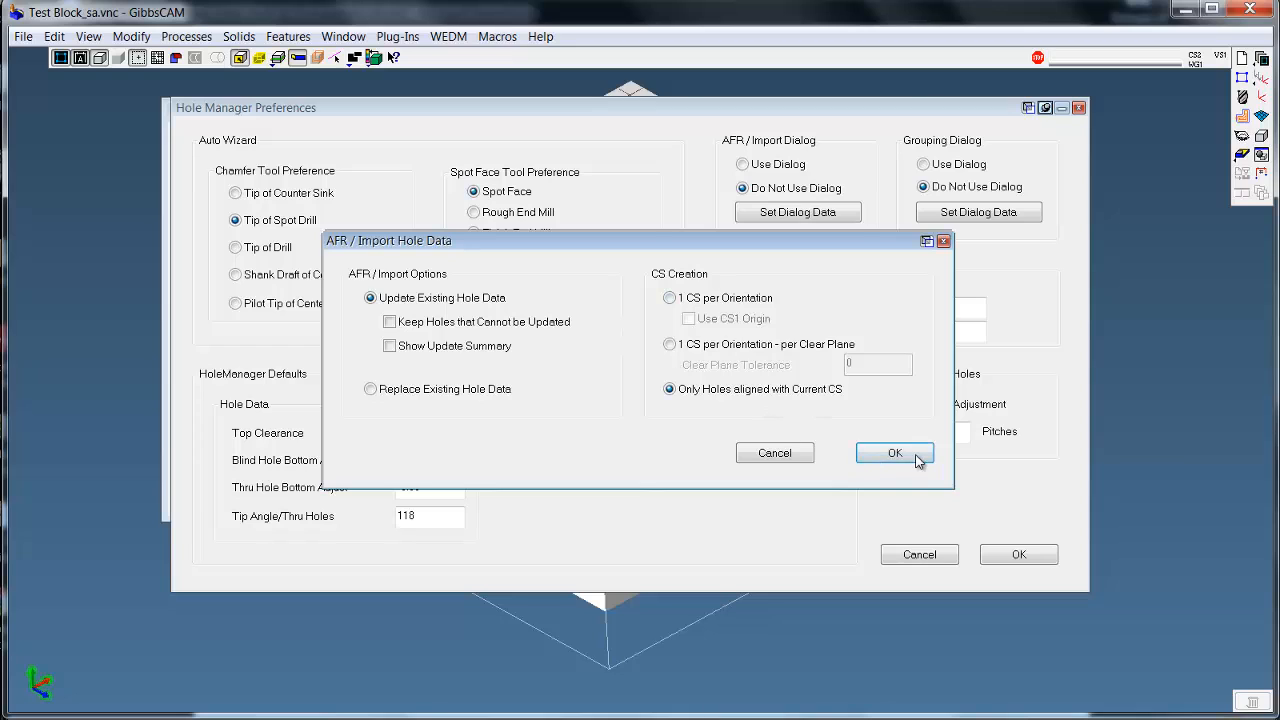
left_click(894, 453)
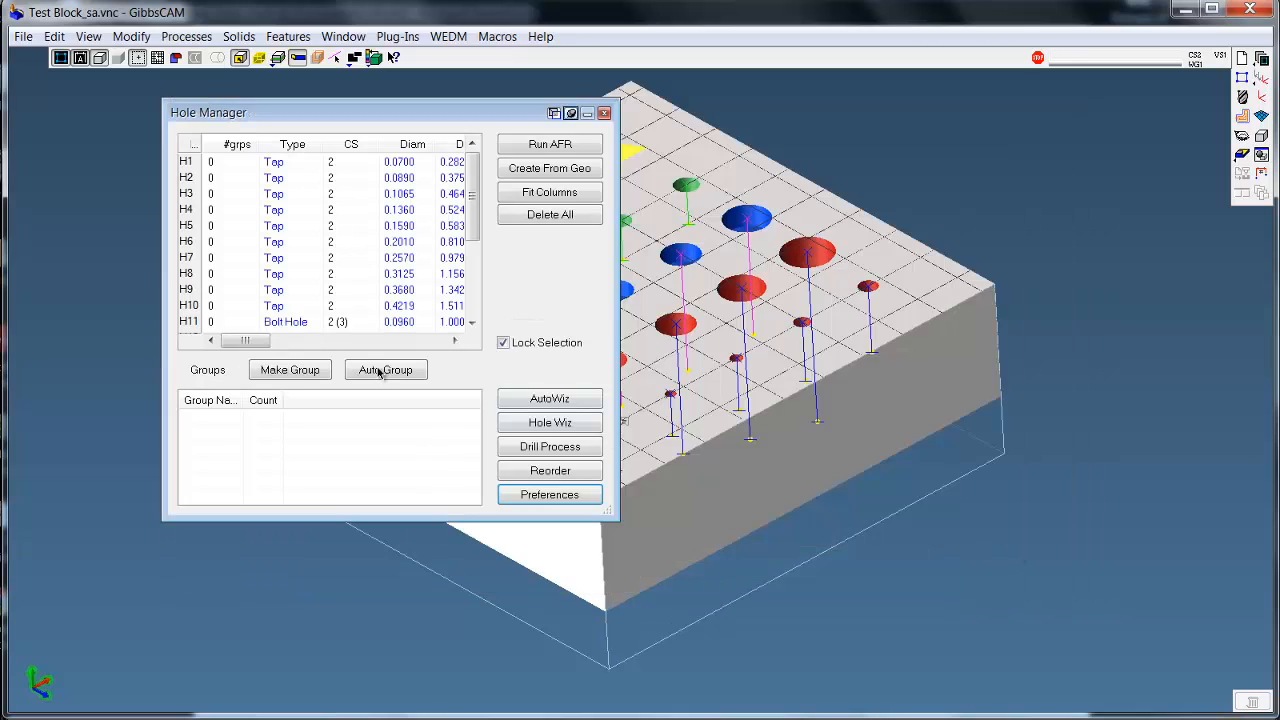
- Auto-group the holes, select all groups, and run AutoWiz to generate drilling tools and operations
left_click(385, 369)
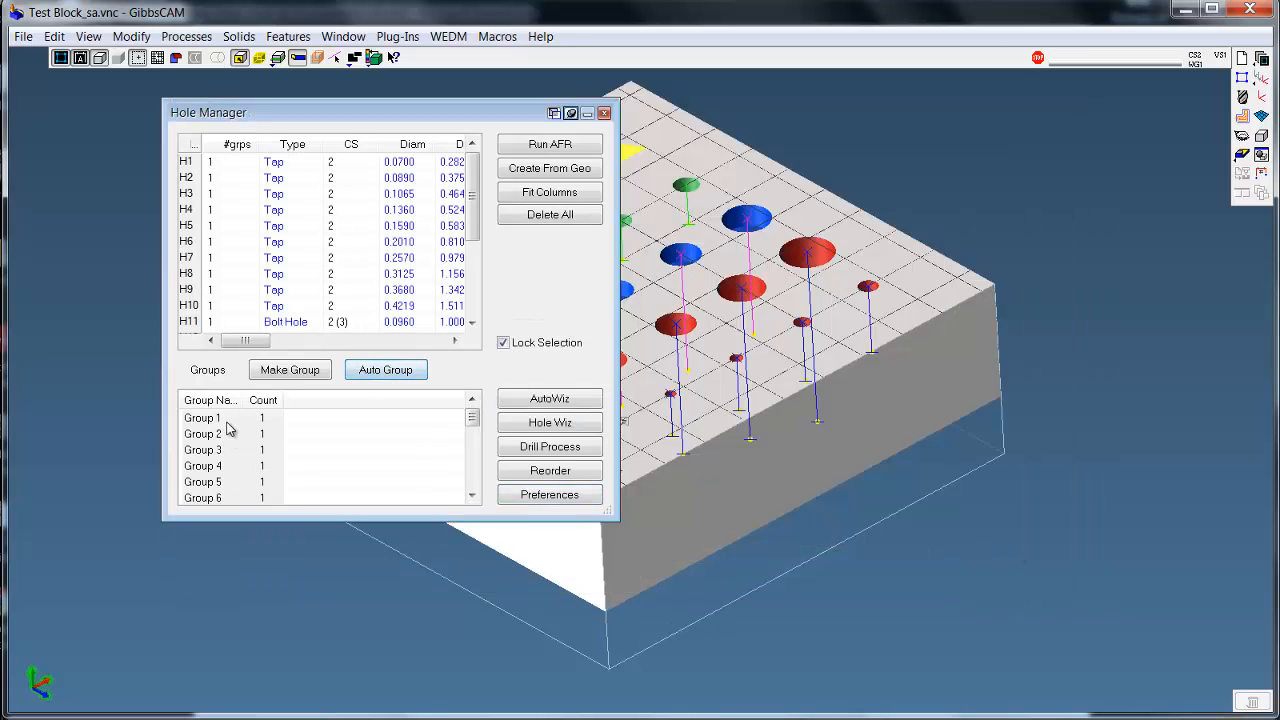
left_click(385, 369)
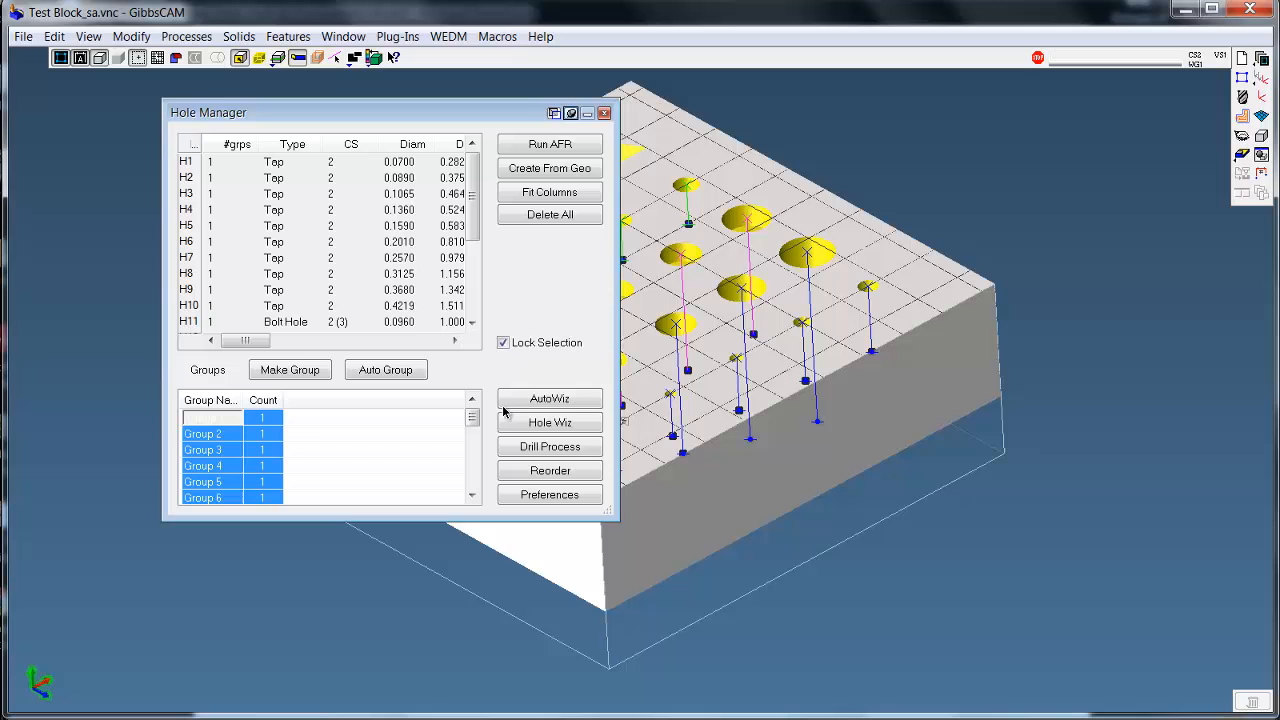
left_click(549, 398)
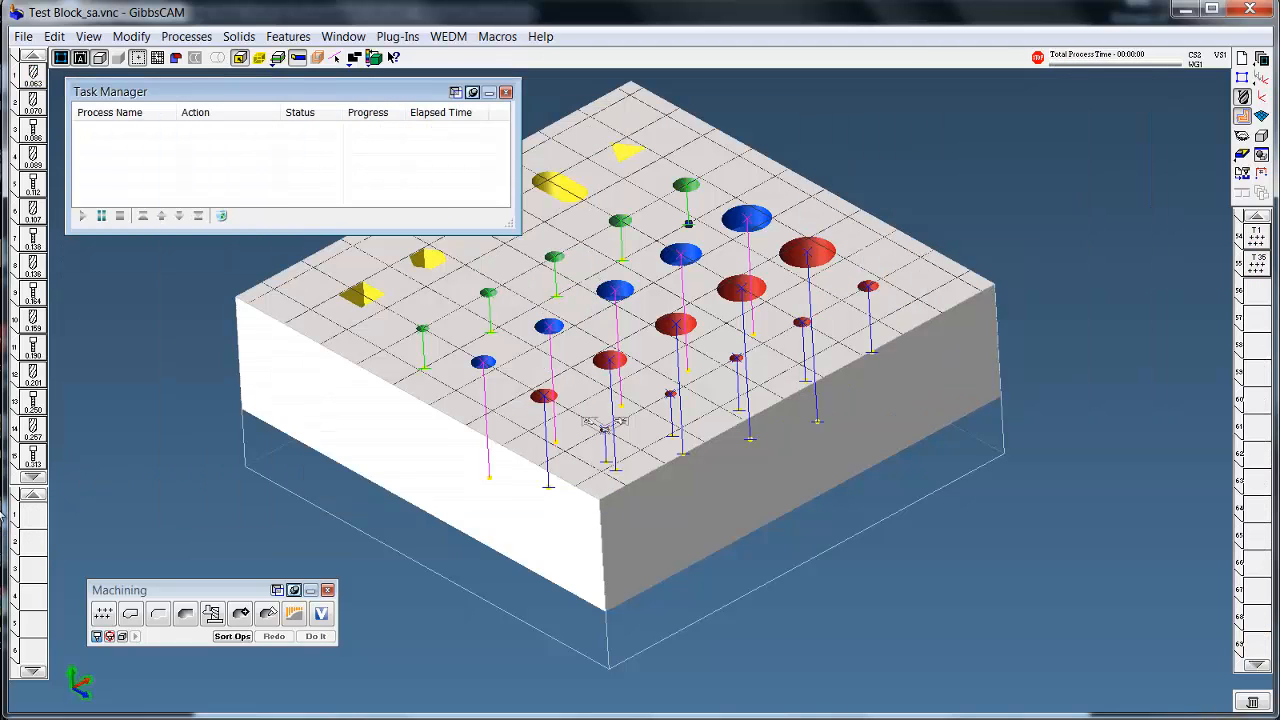
- Review the generated hole-drilling operations in the operation list
left_click(32, 478)
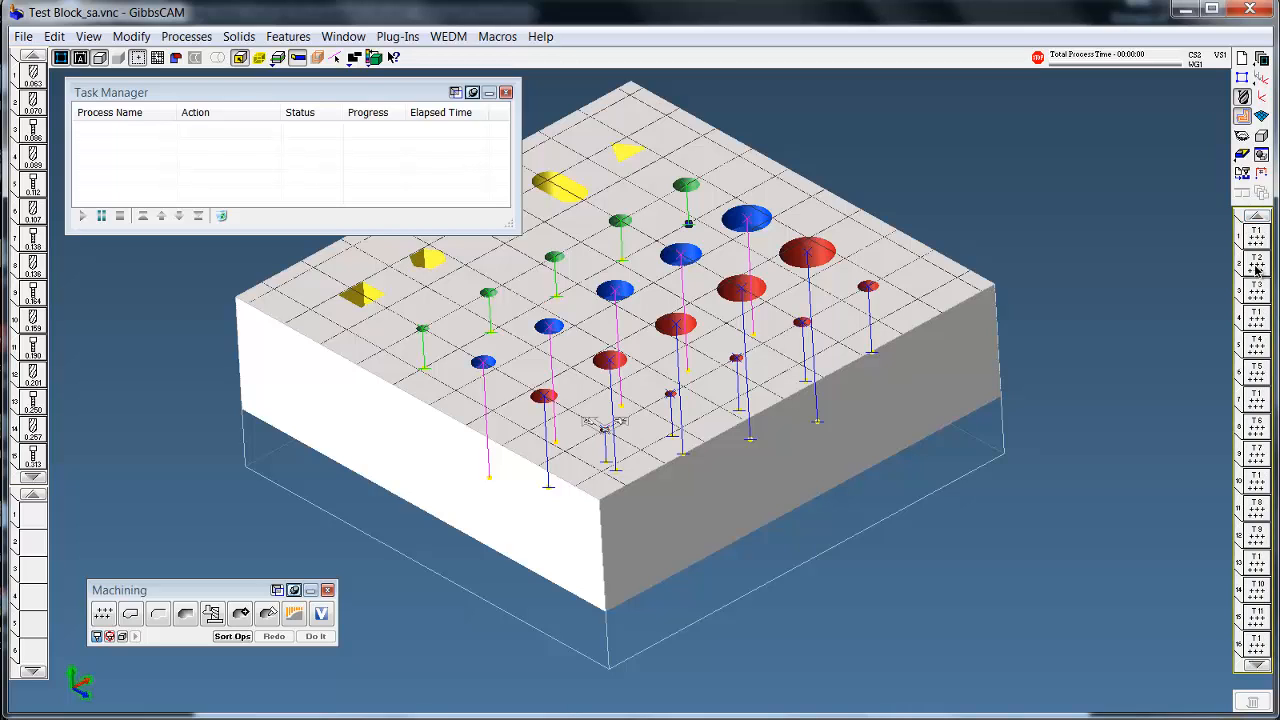
mouse_move(368, 671)
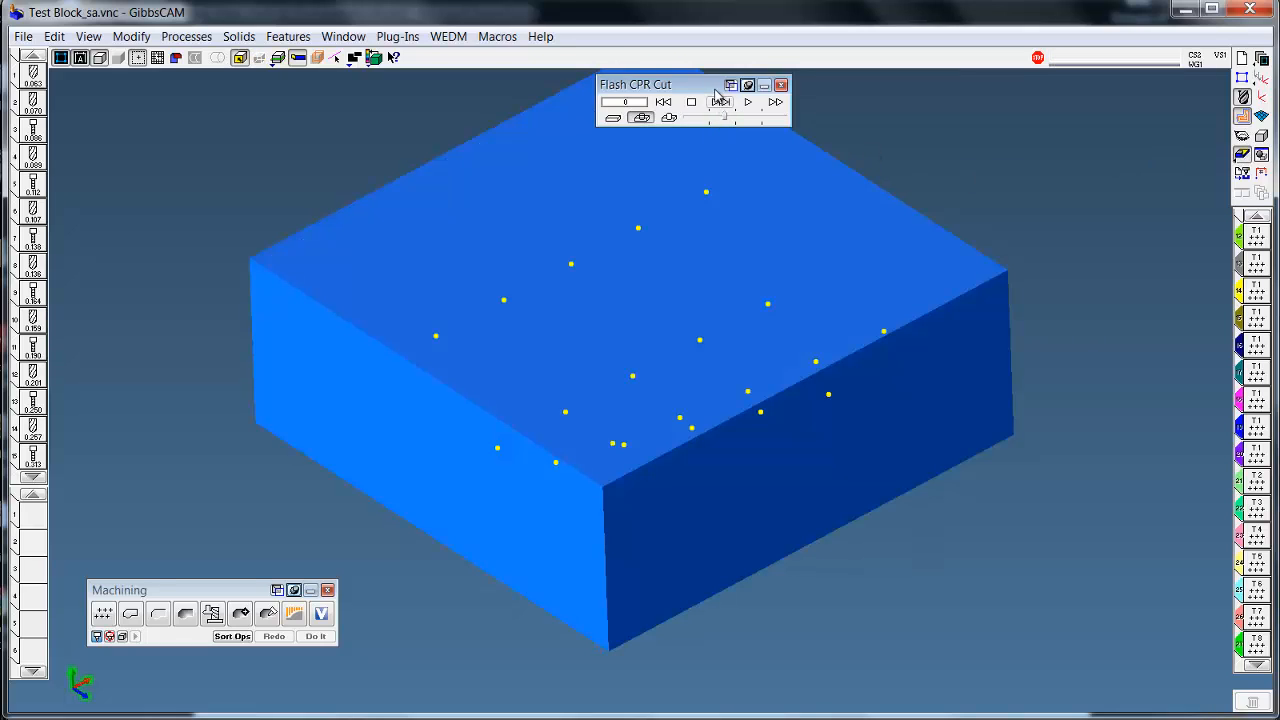
- Run the Flash CPR Cut rendering through to show drilled, counterbored and tapped holes
left_click(747, 102)
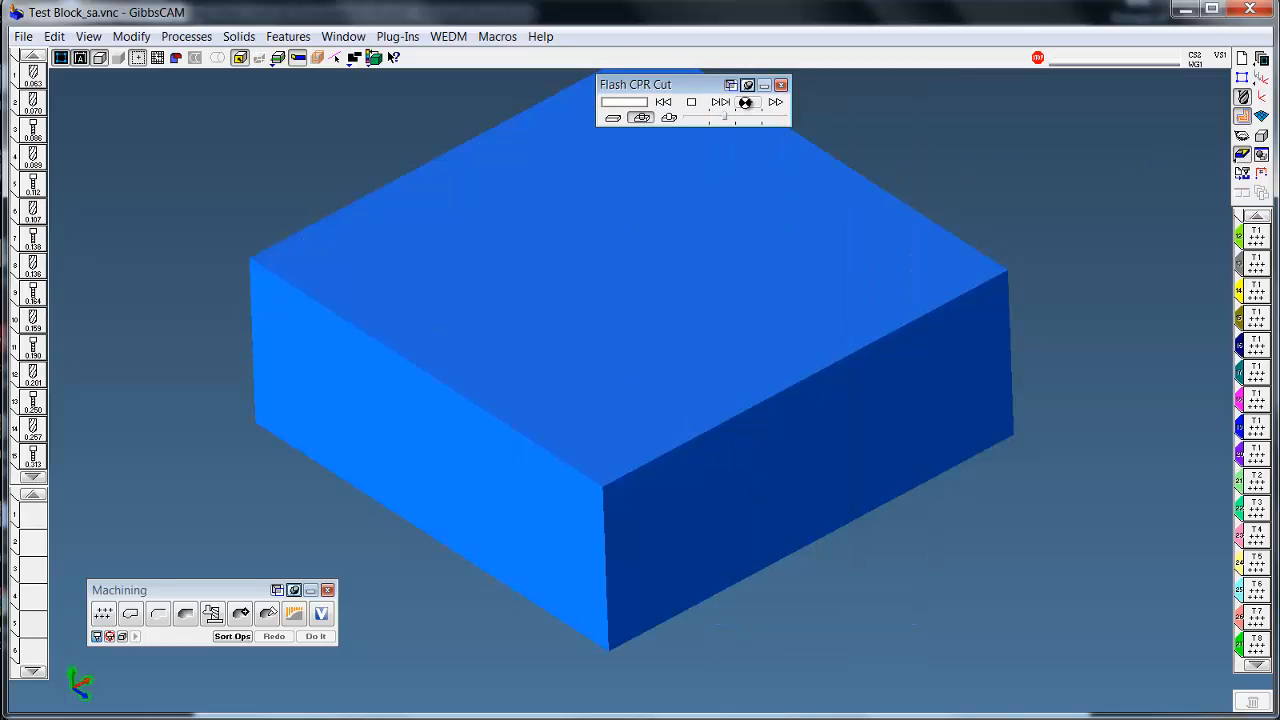
left_click(748, 102)
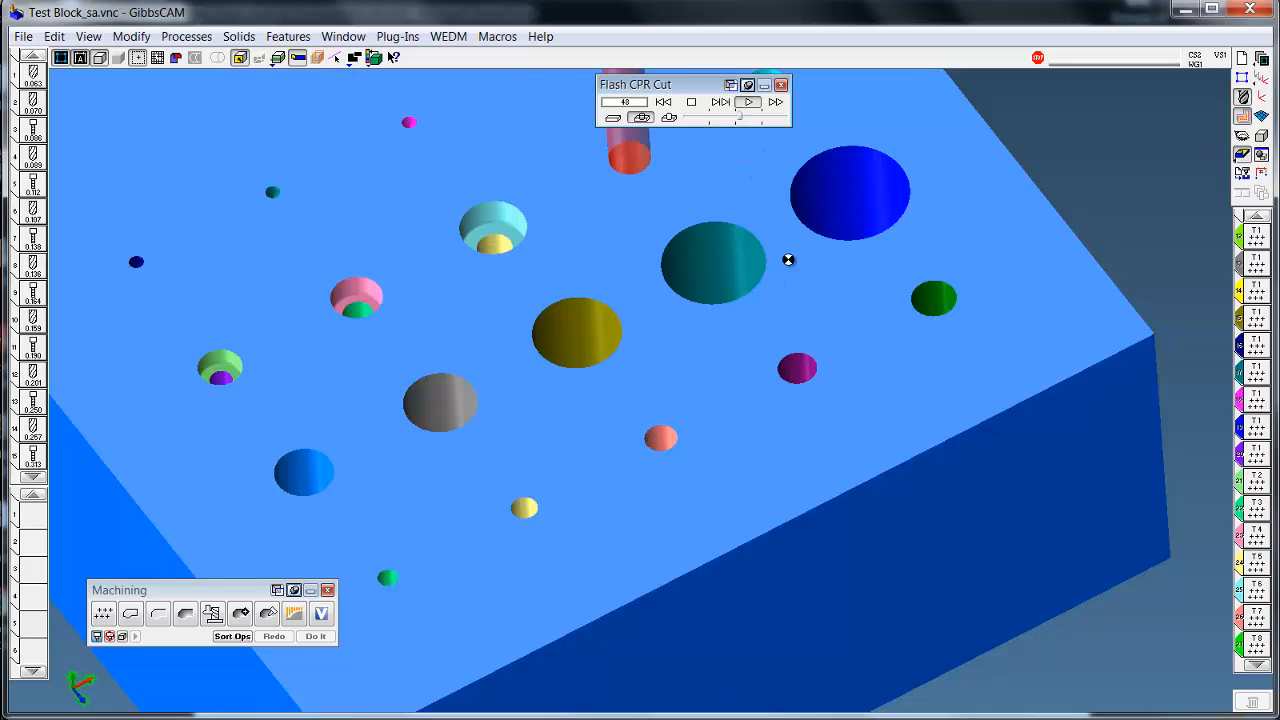
left_click(748, 102)
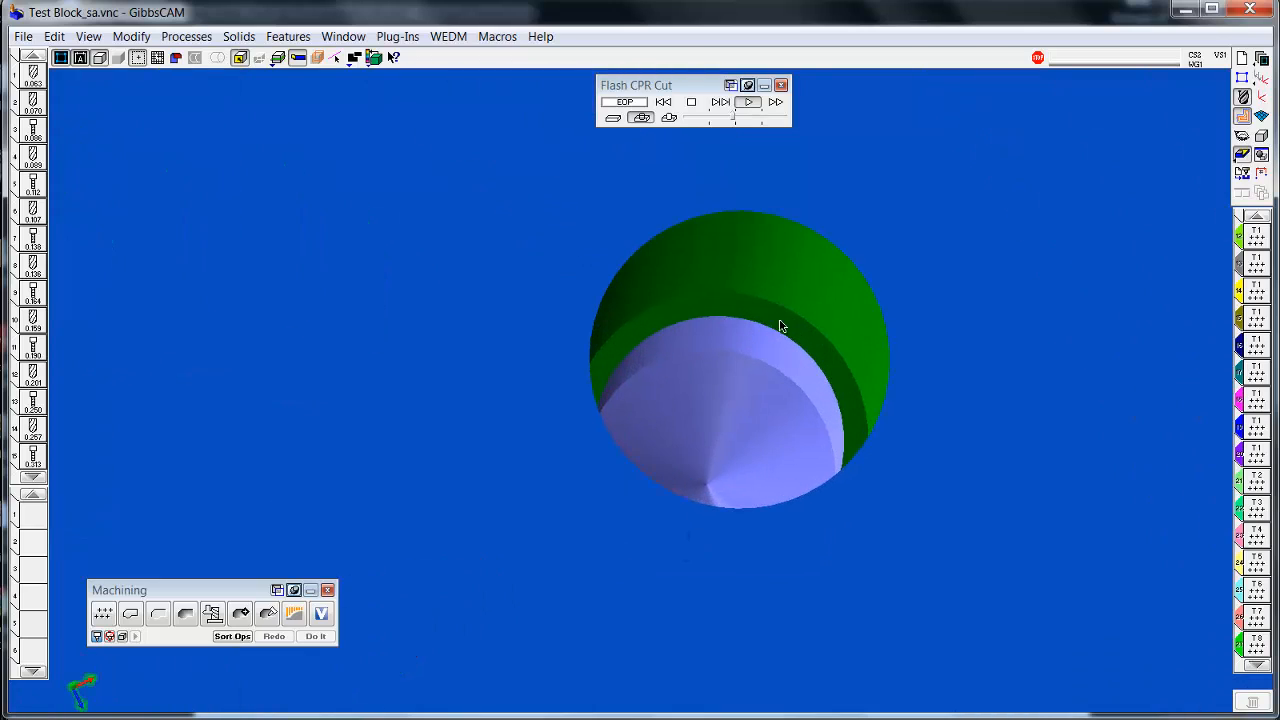
mouse_move(761, 362)
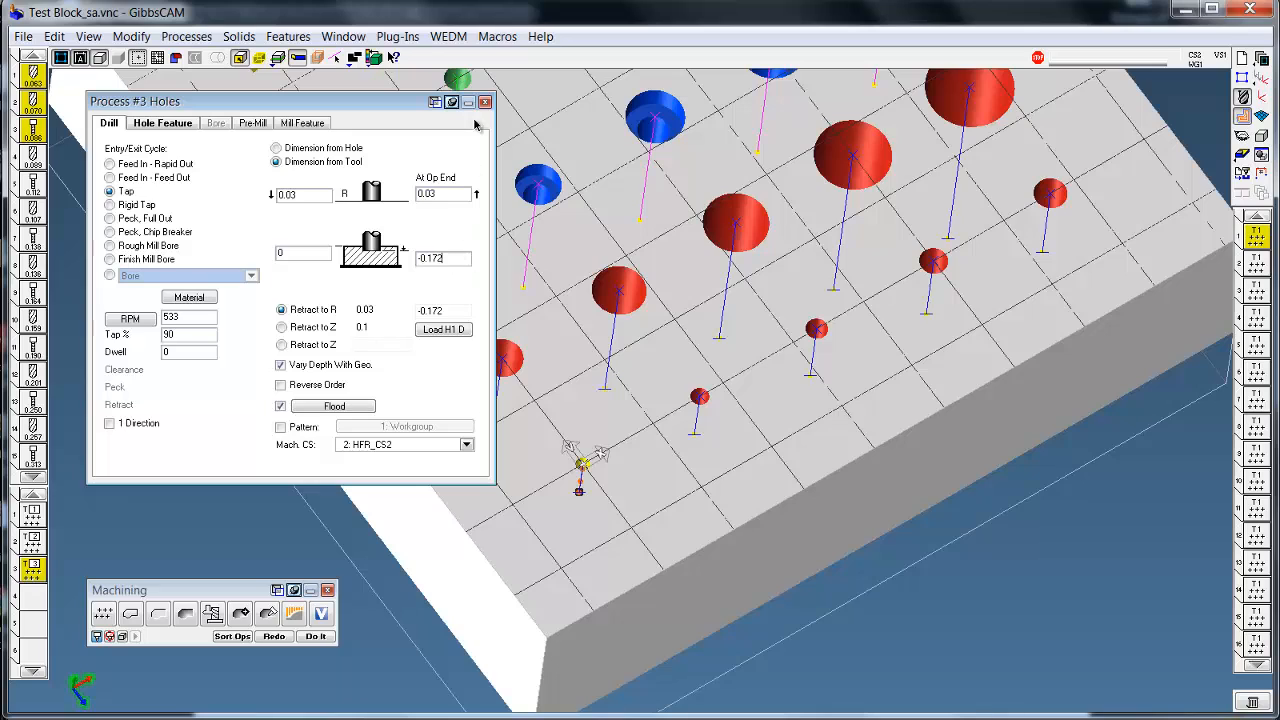
- Close the process #3 Tap cycle settings dialog
left_click(485, 101)
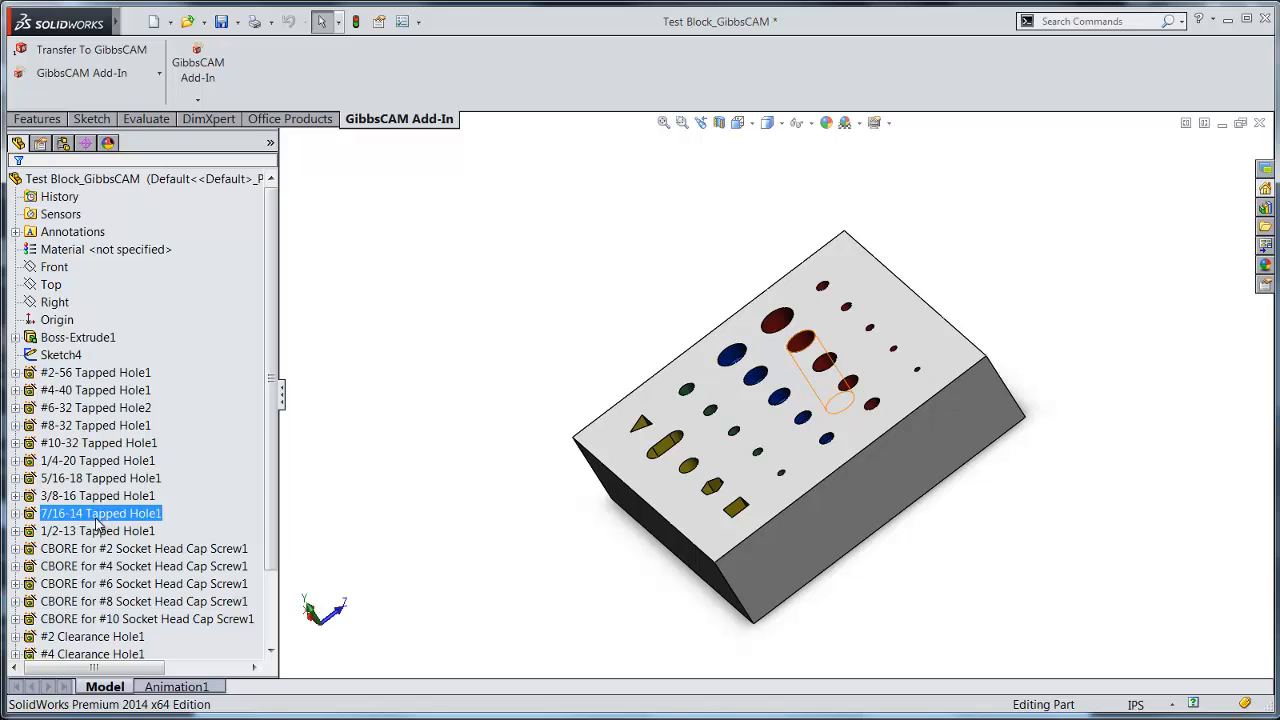
left_click(96, 390)
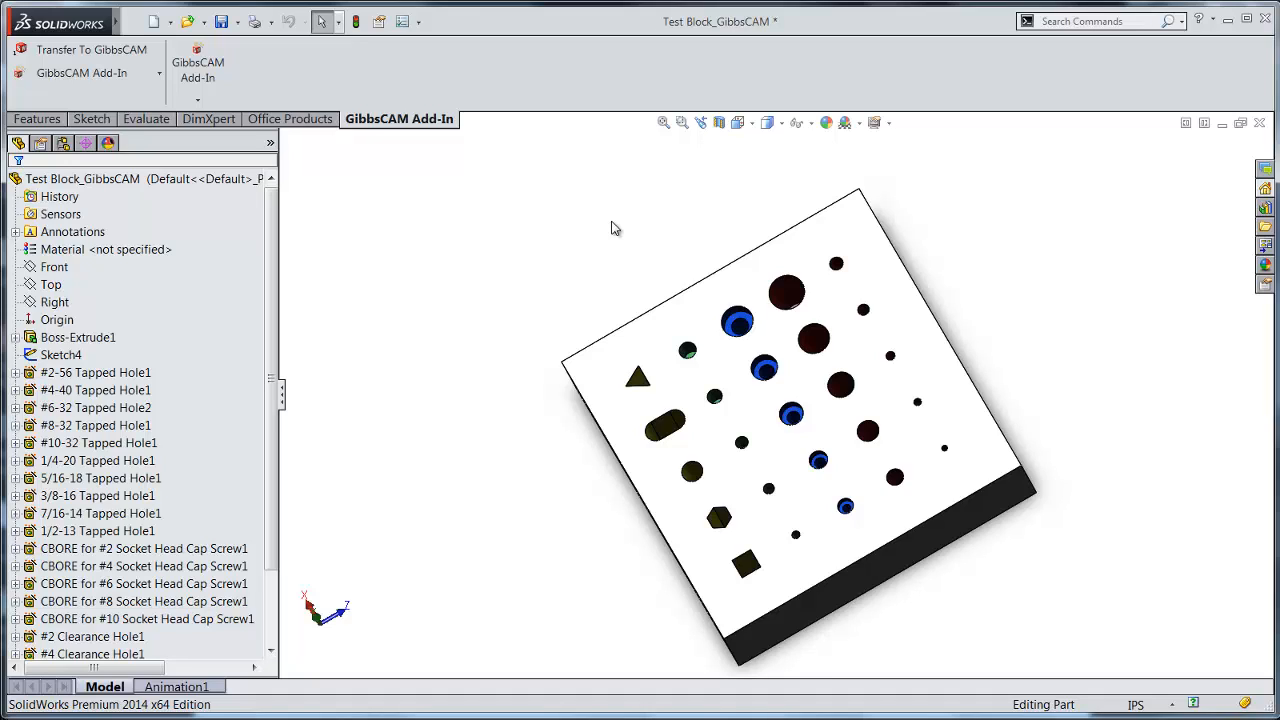
mouse_move(443, 143)
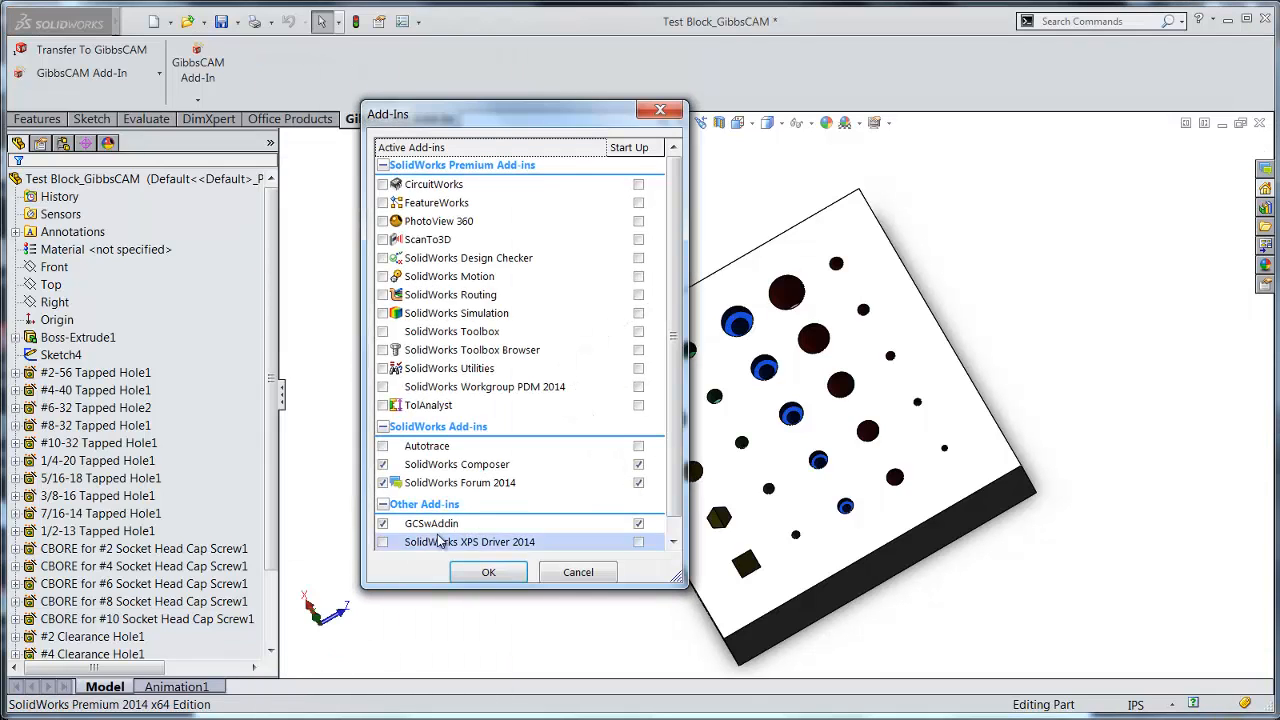
mouse_move(431, 523)
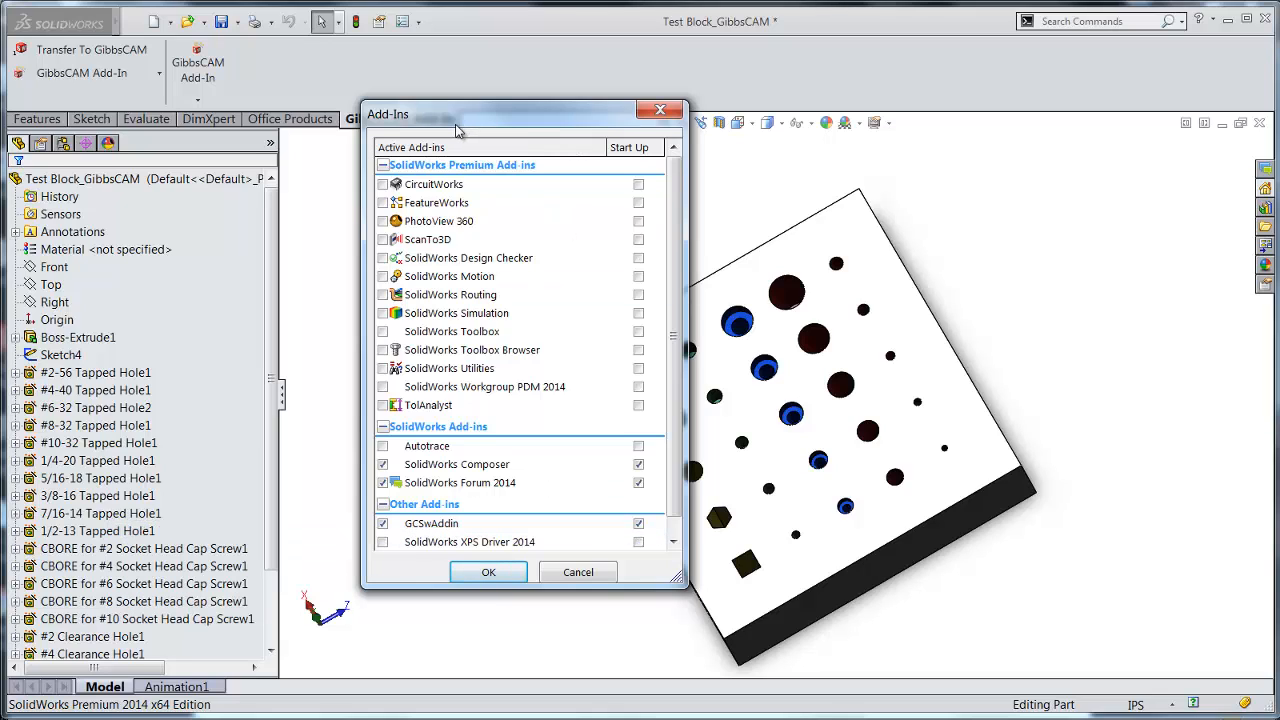
left_click(488, 571)
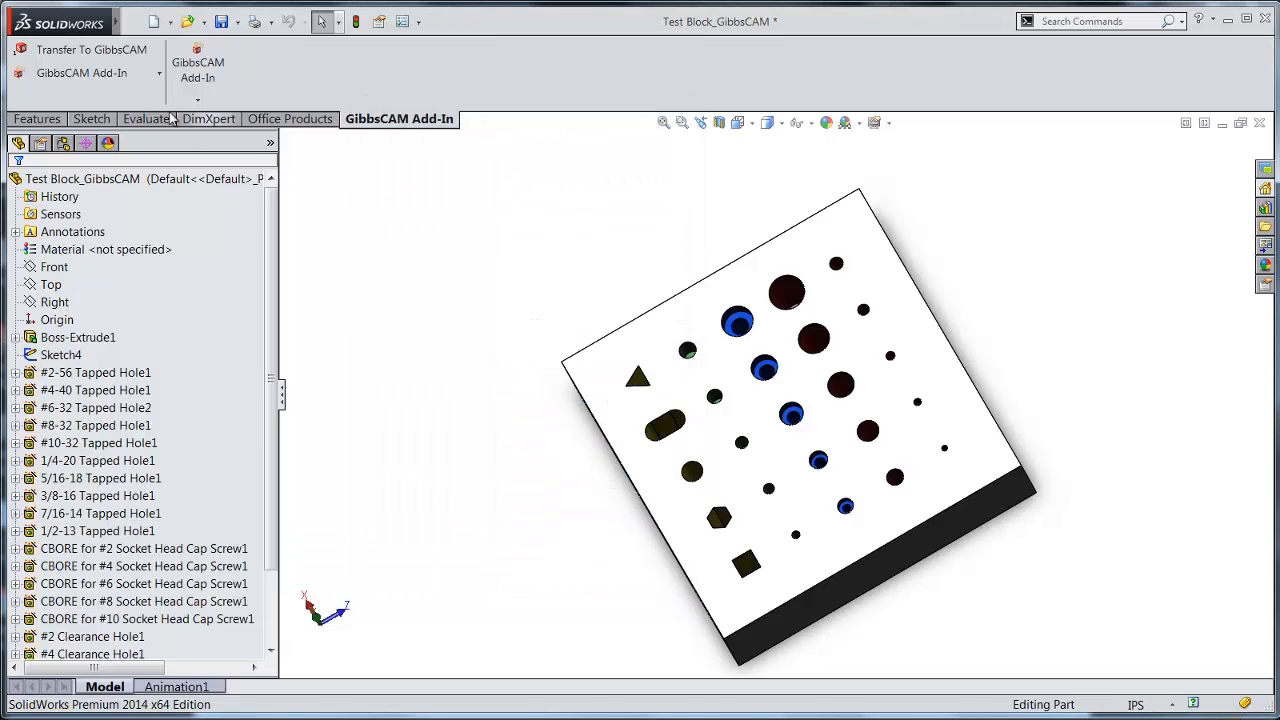
mouse_move(91, 49)
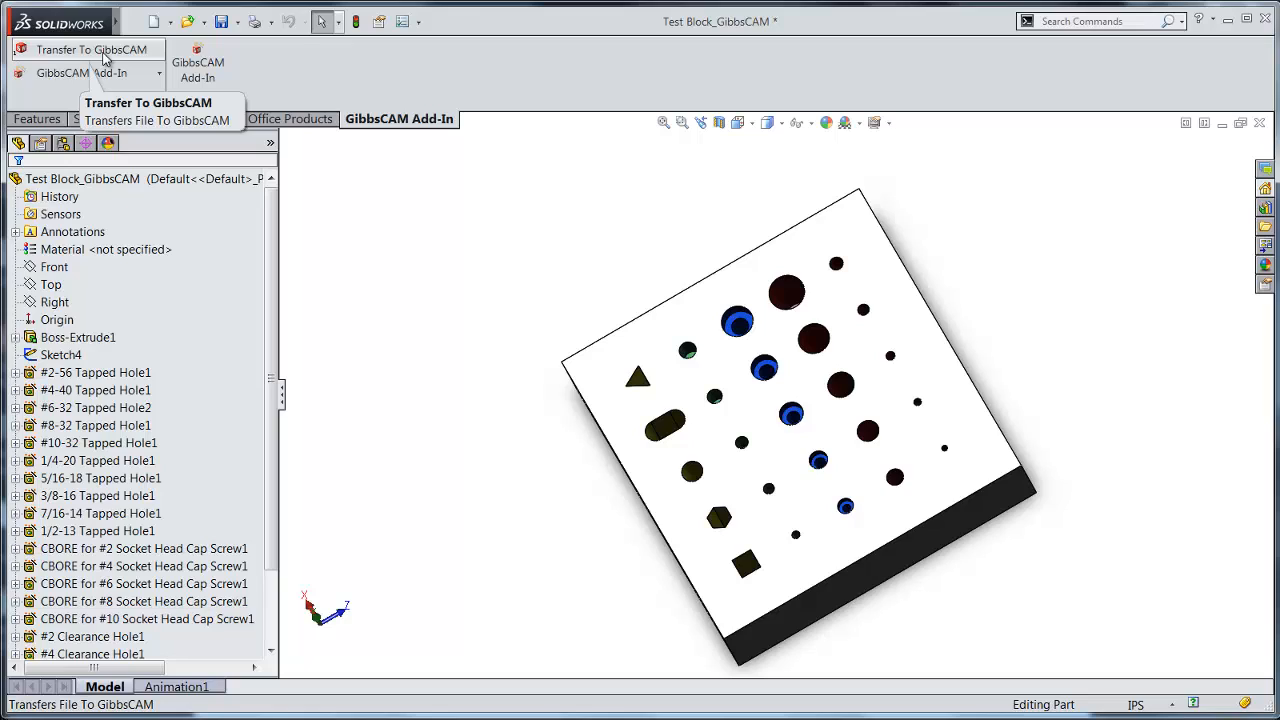
mouse_move(474, 189)
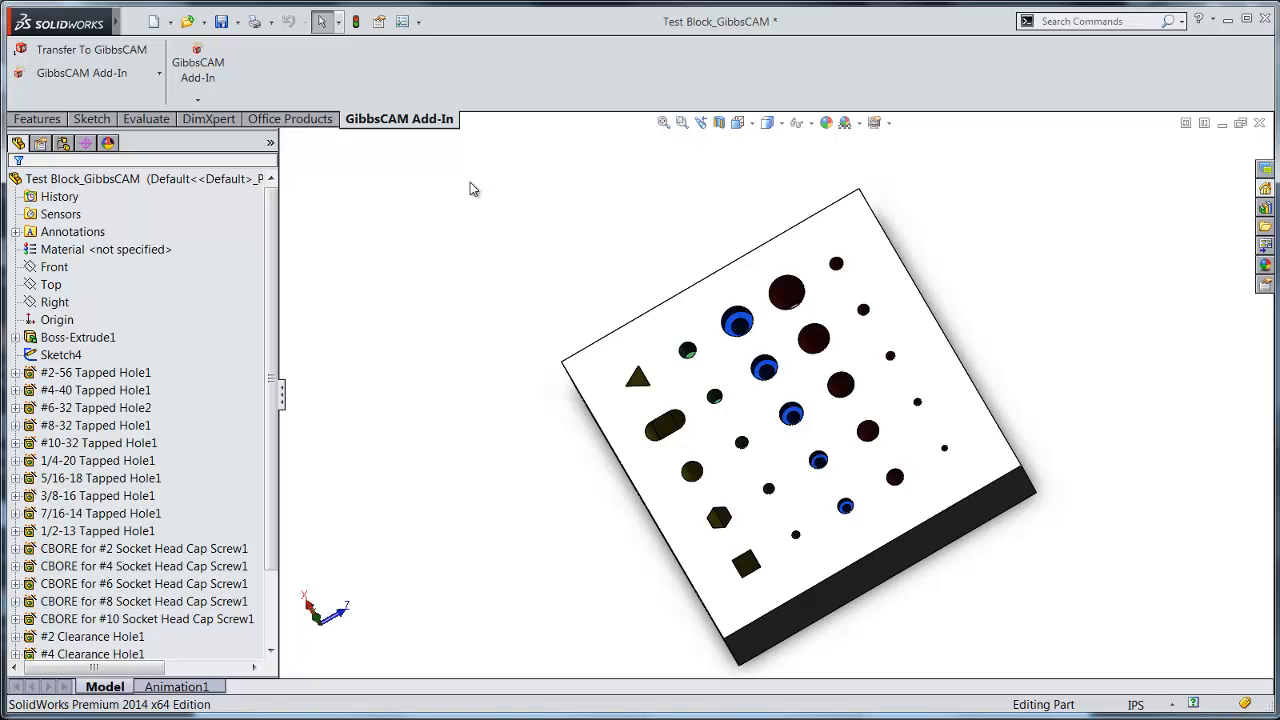
mouse_move(90, 49)
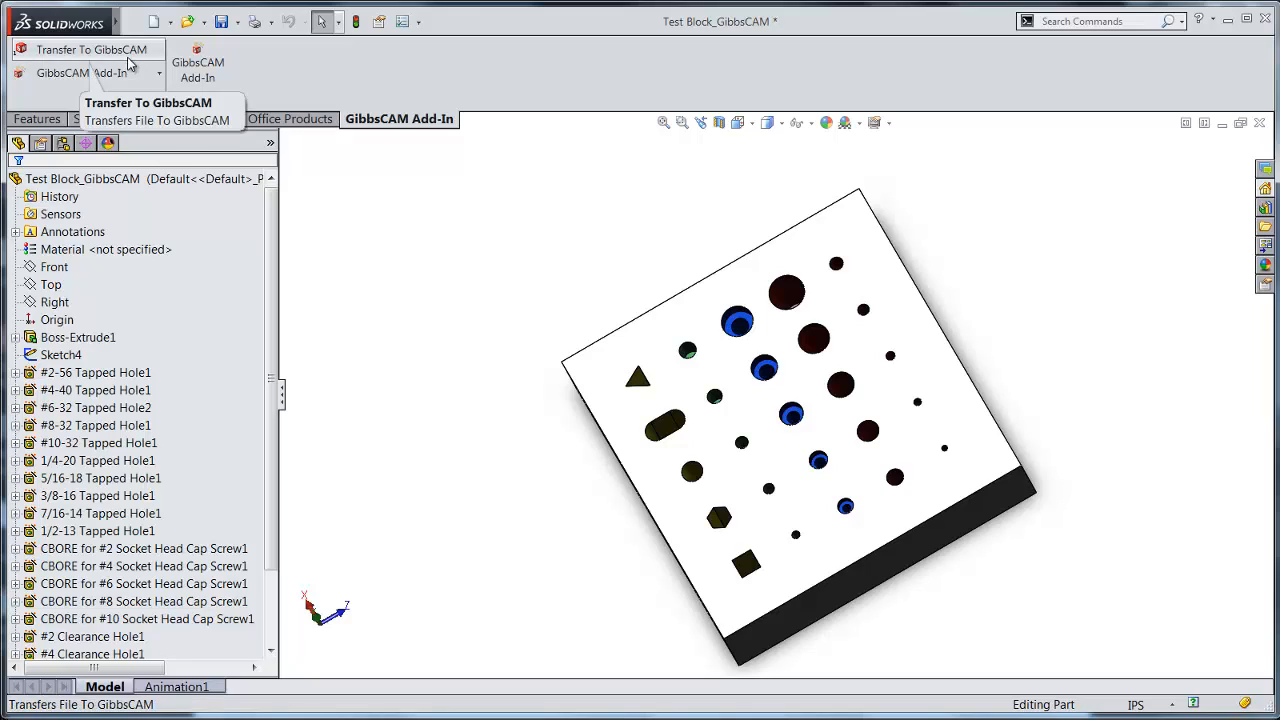
mouse_move(519, 225)
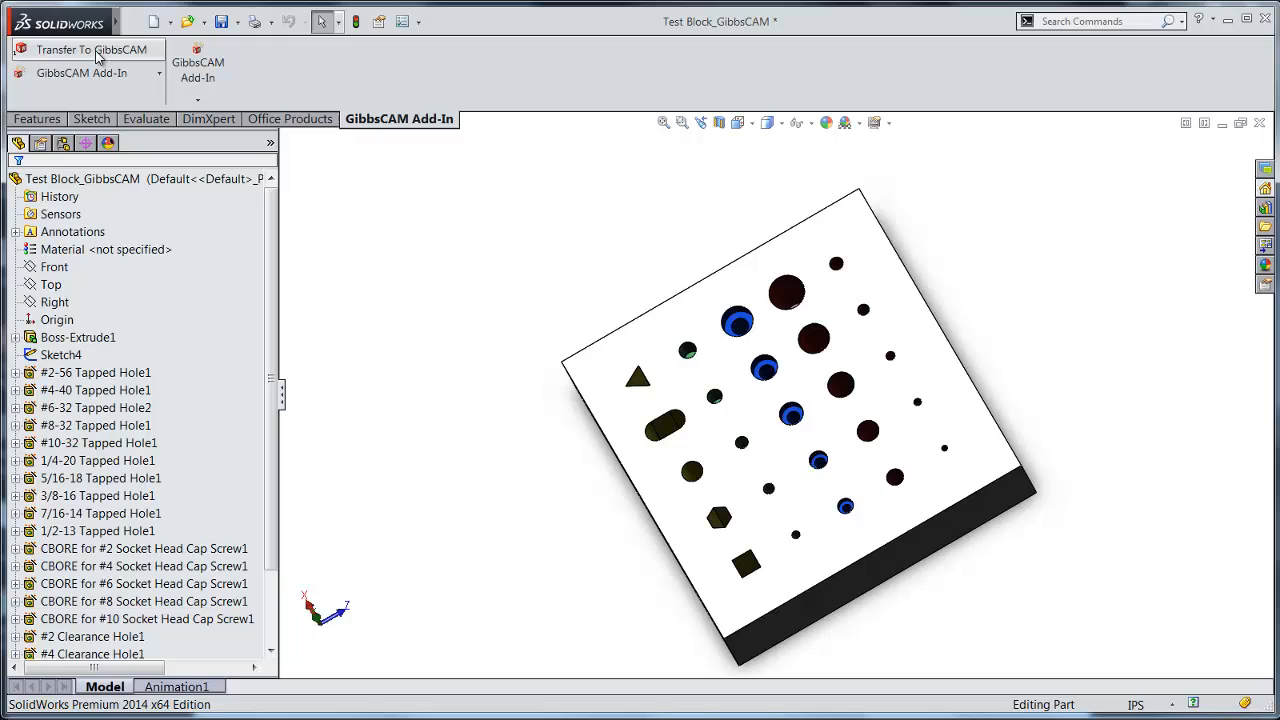
mouse_move(93, 49)
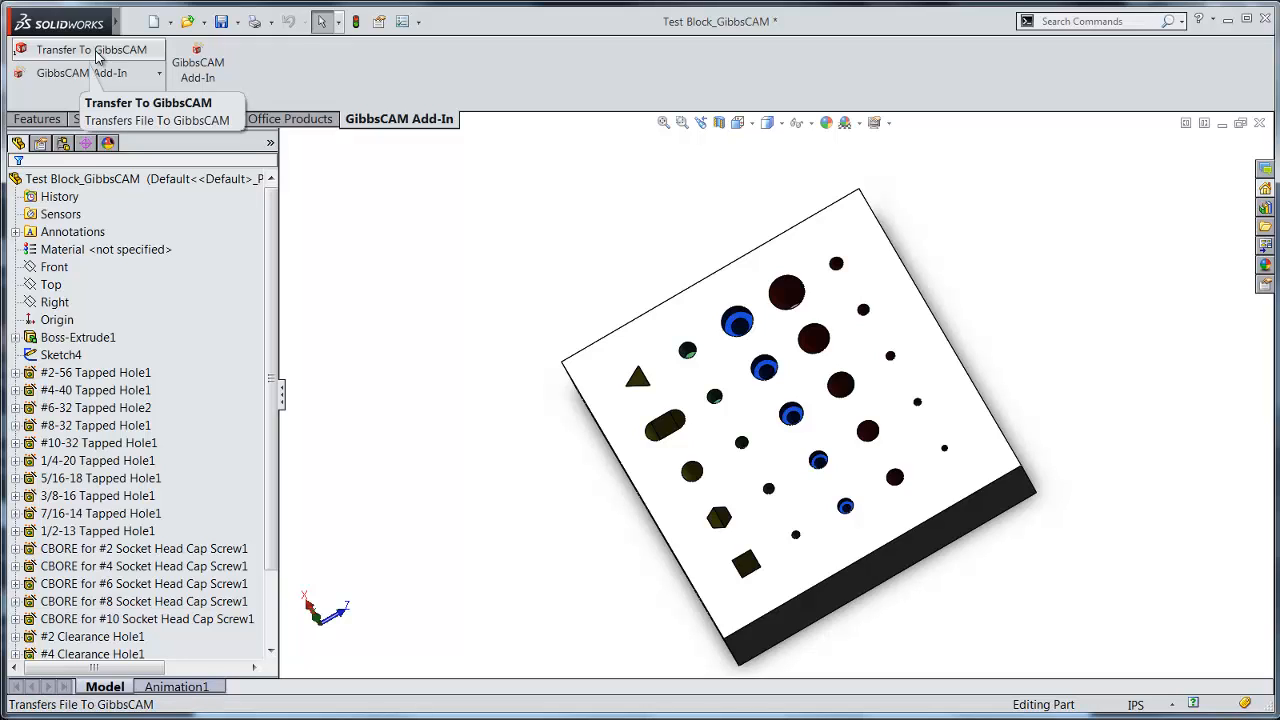
mouse_move(465, 215)
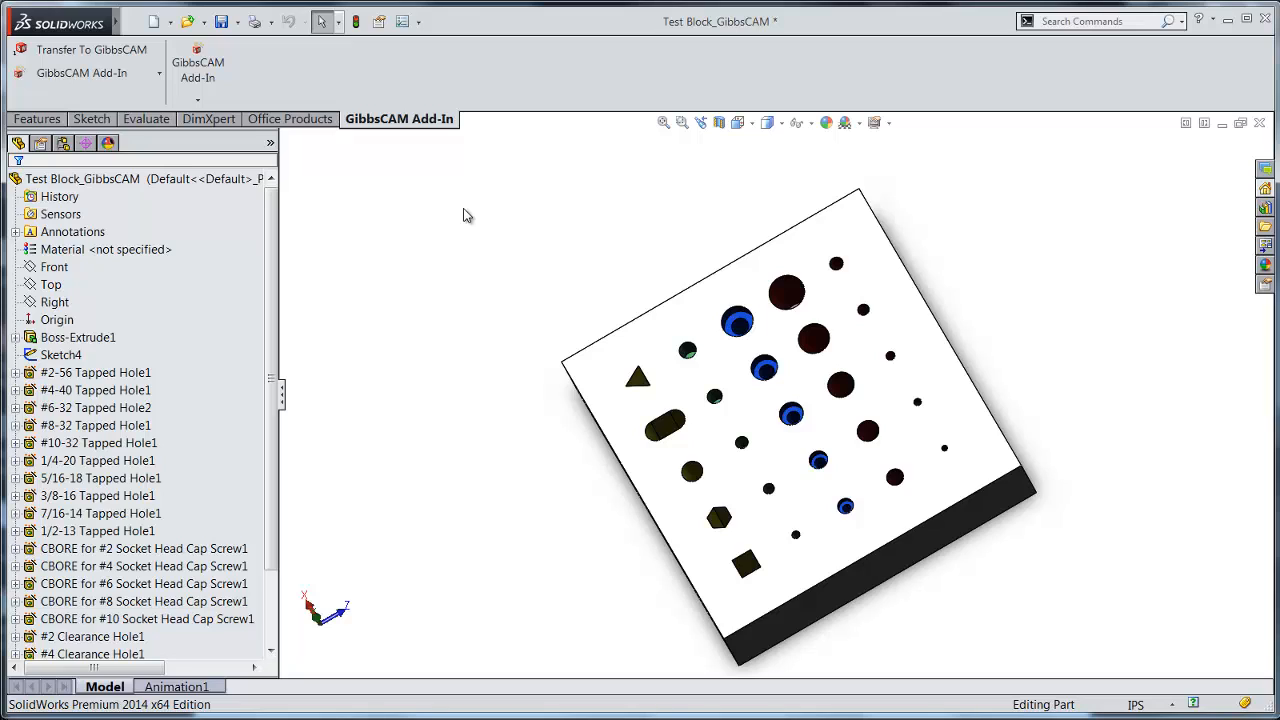
mouse_move(90, 49)
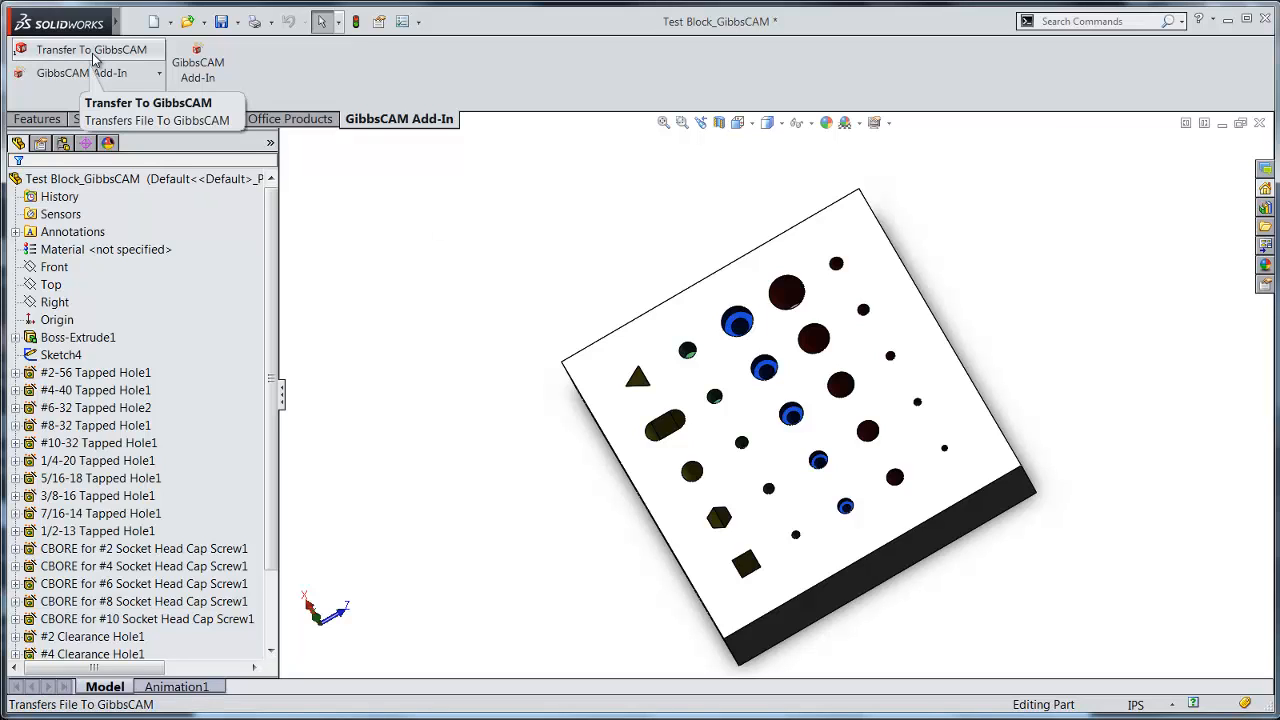
mouse_move(556, 338)
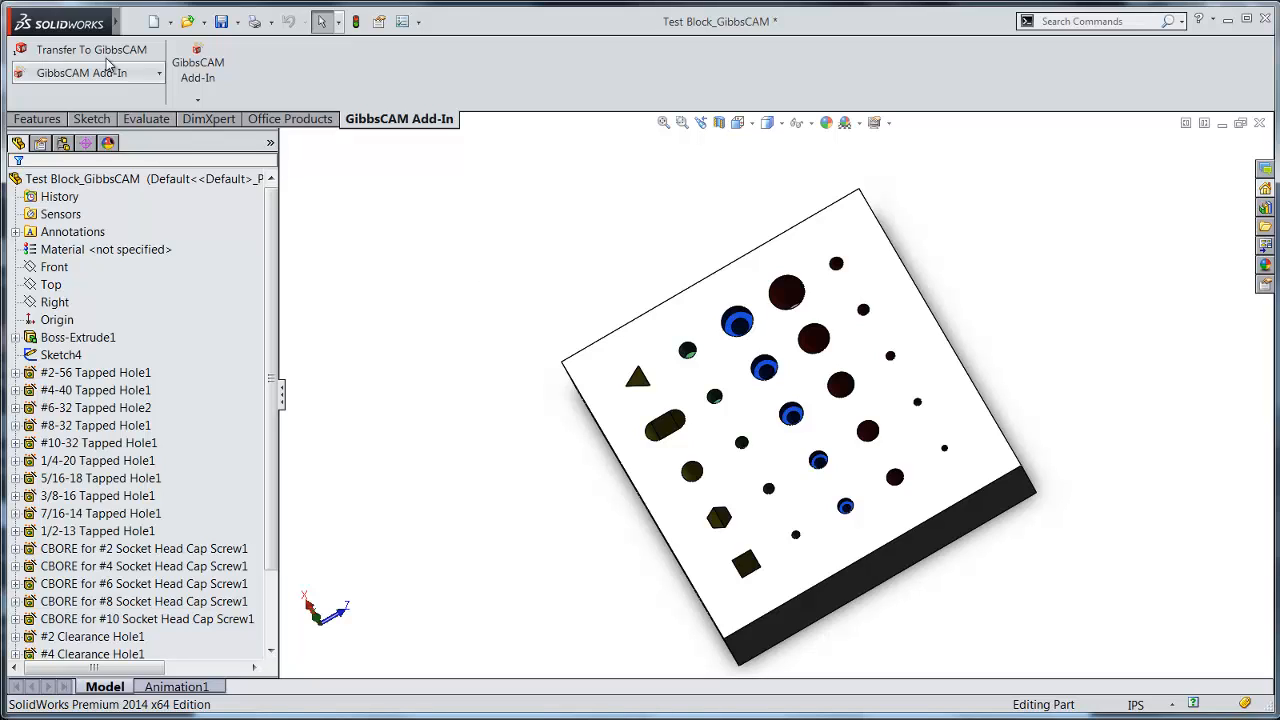
mouse_move(90, 49)
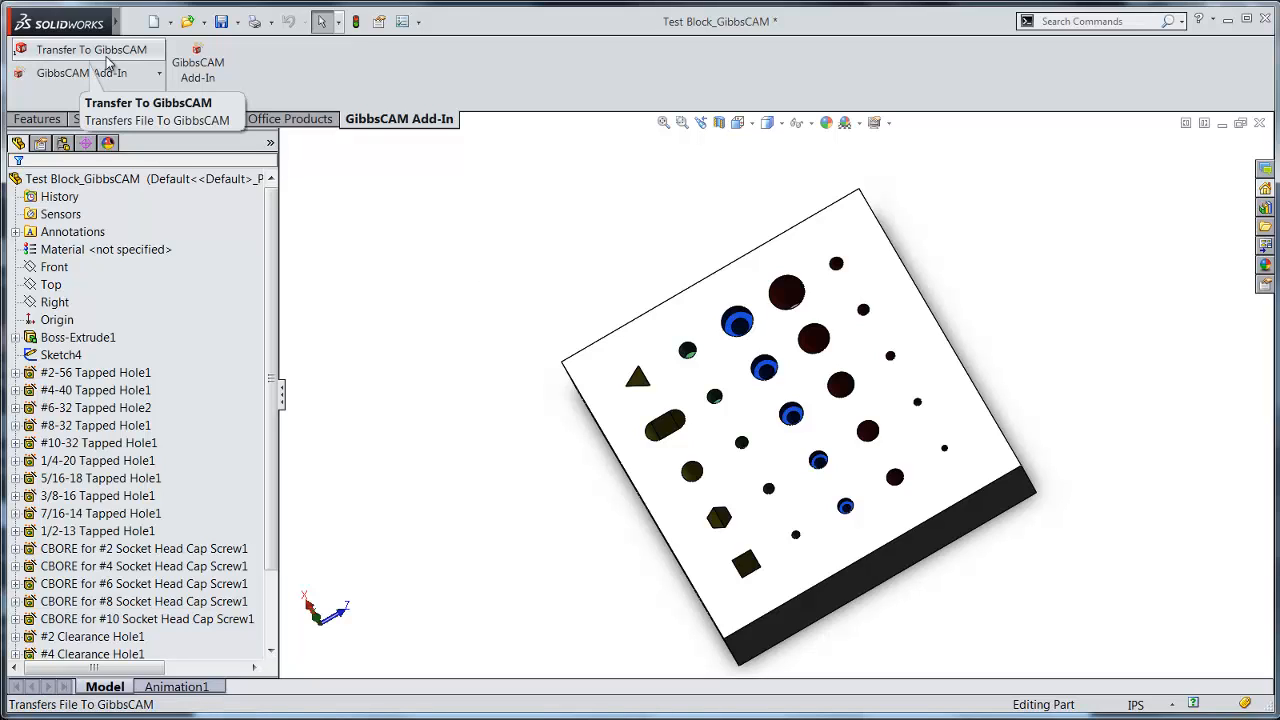
mouse_move(537, 204)
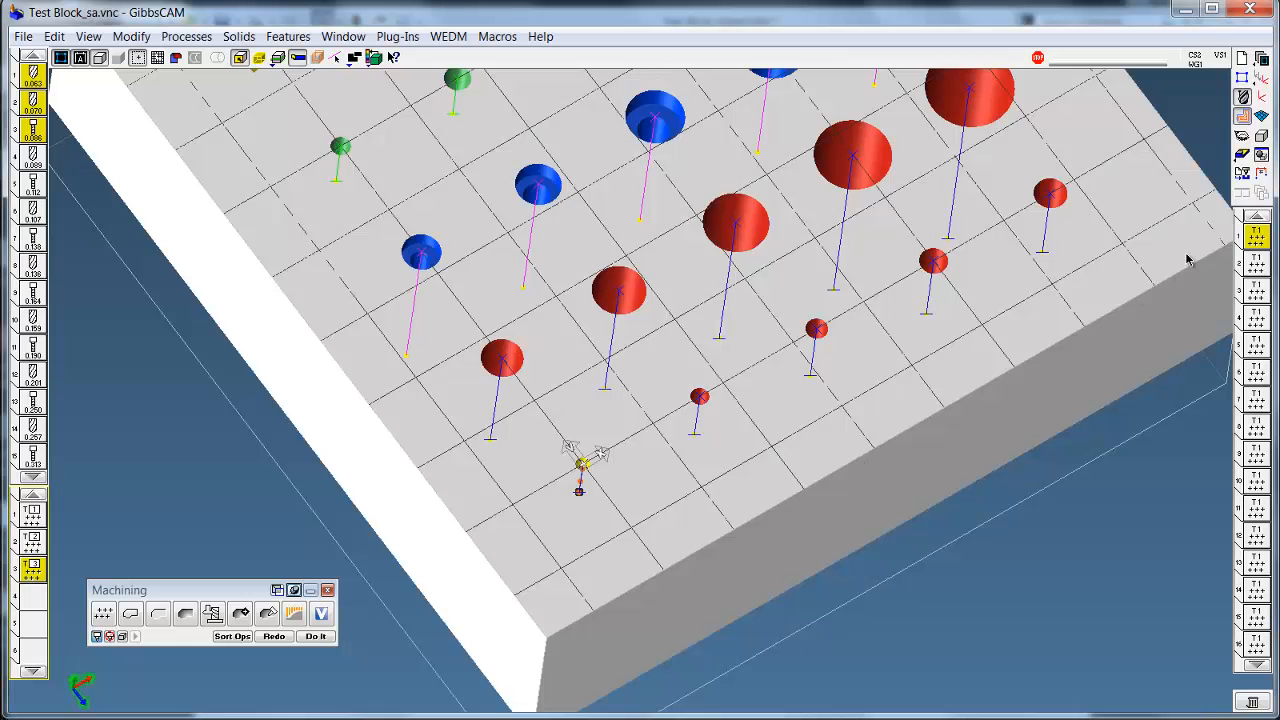
- Open Features > Feature Manager to list the tapped, counterbore and clearance hole features
left_click(288, 36)
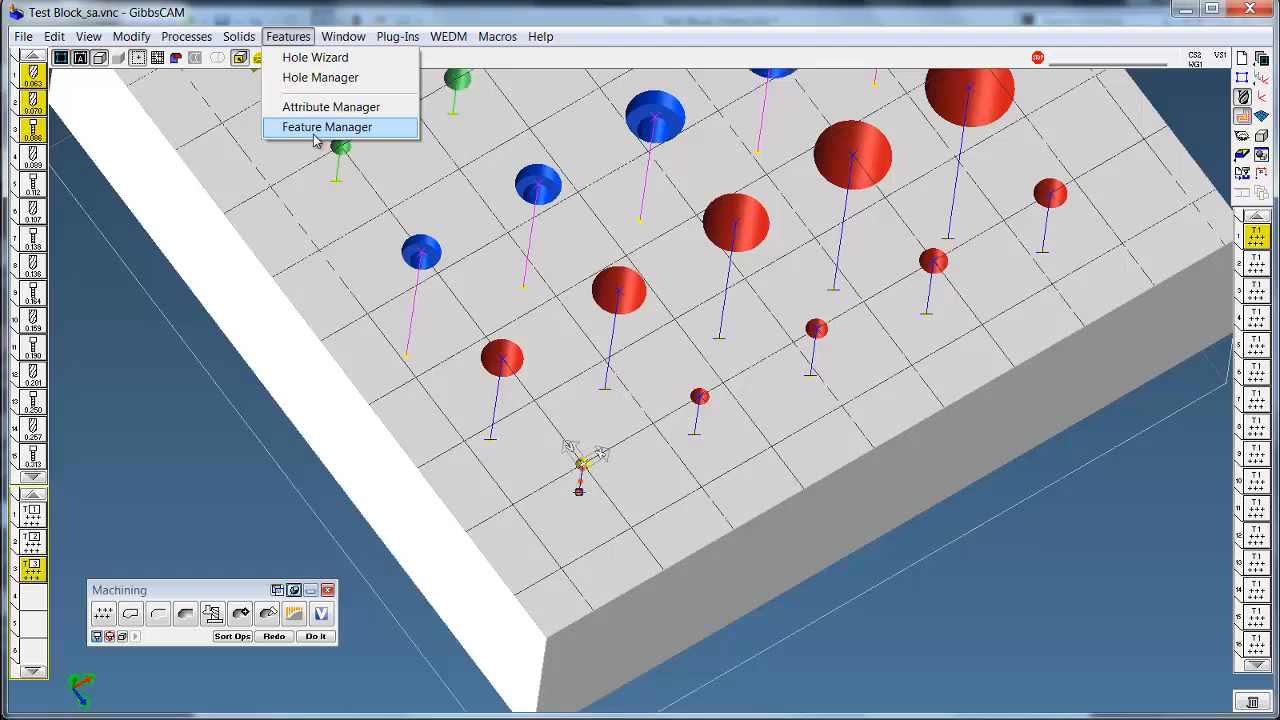
left_click(327, 127)
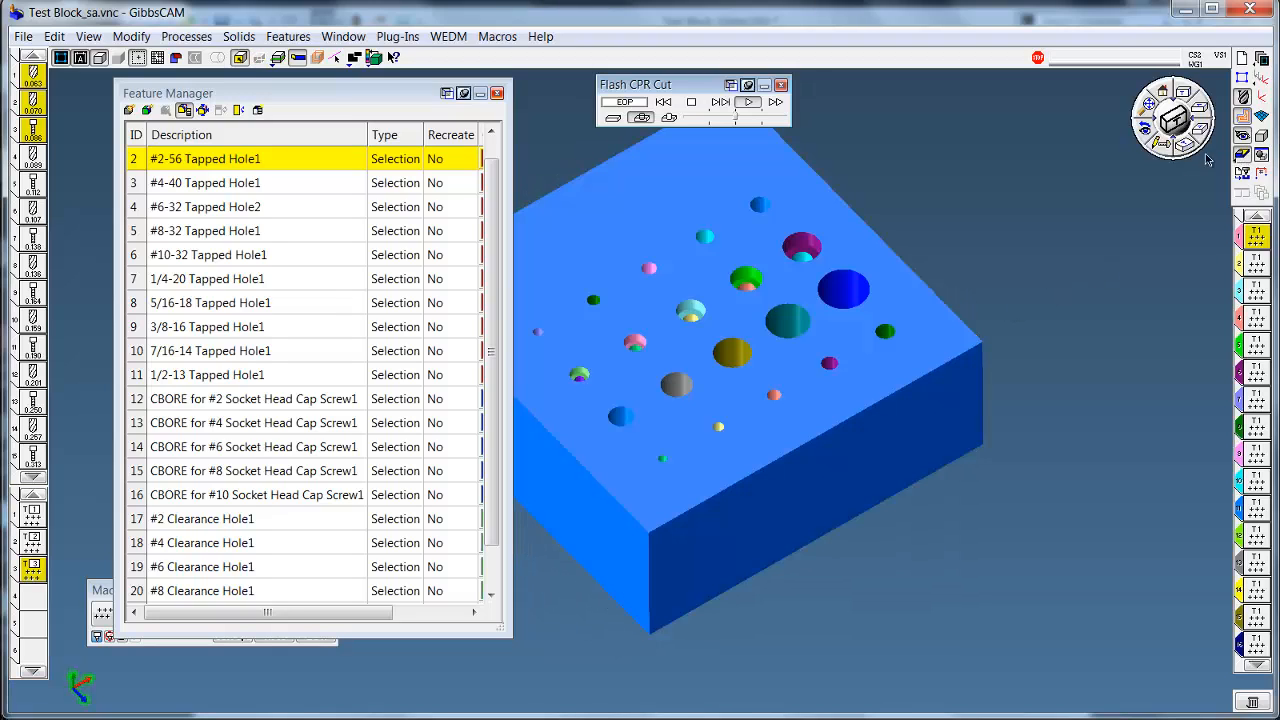
mouse_move(986, 197)
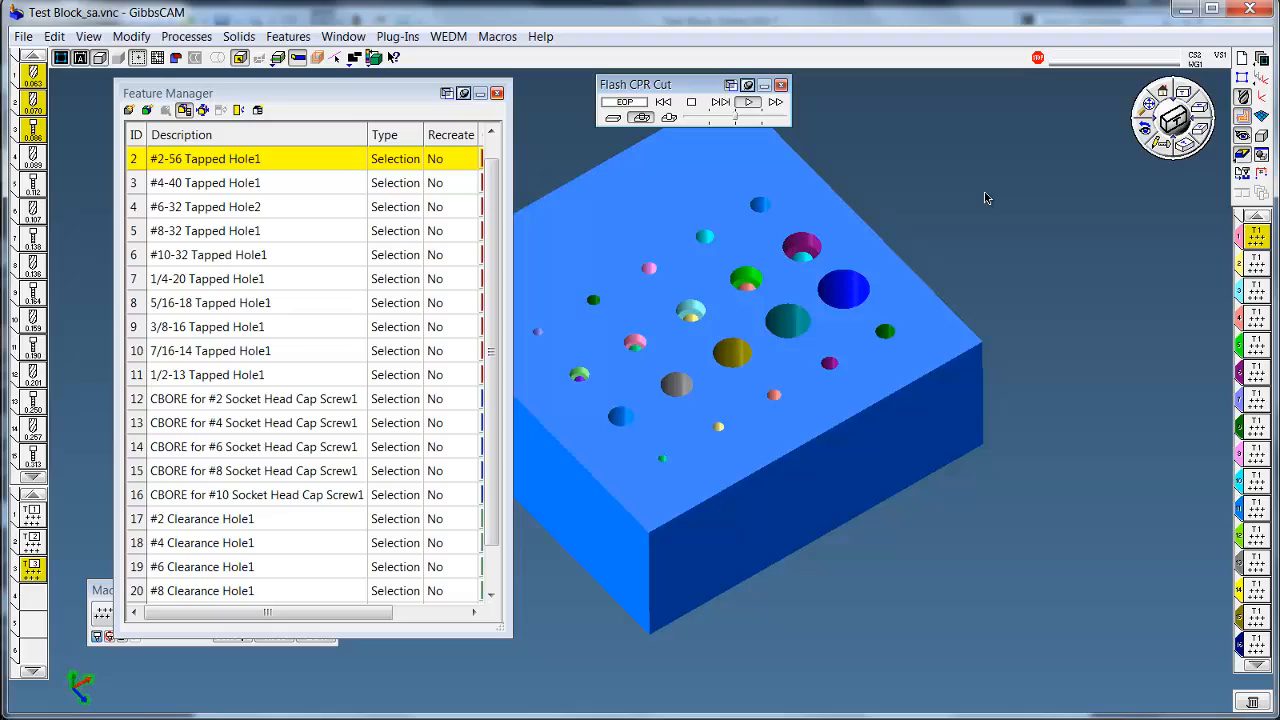